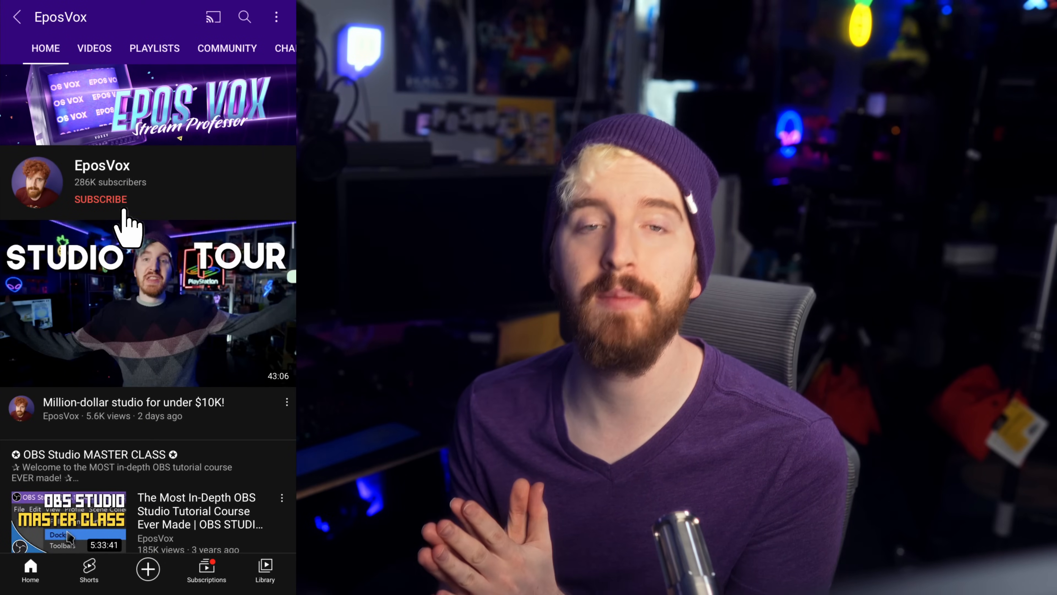
Subscribe to the EposVox channel on YouTube
left_click(100, 198)
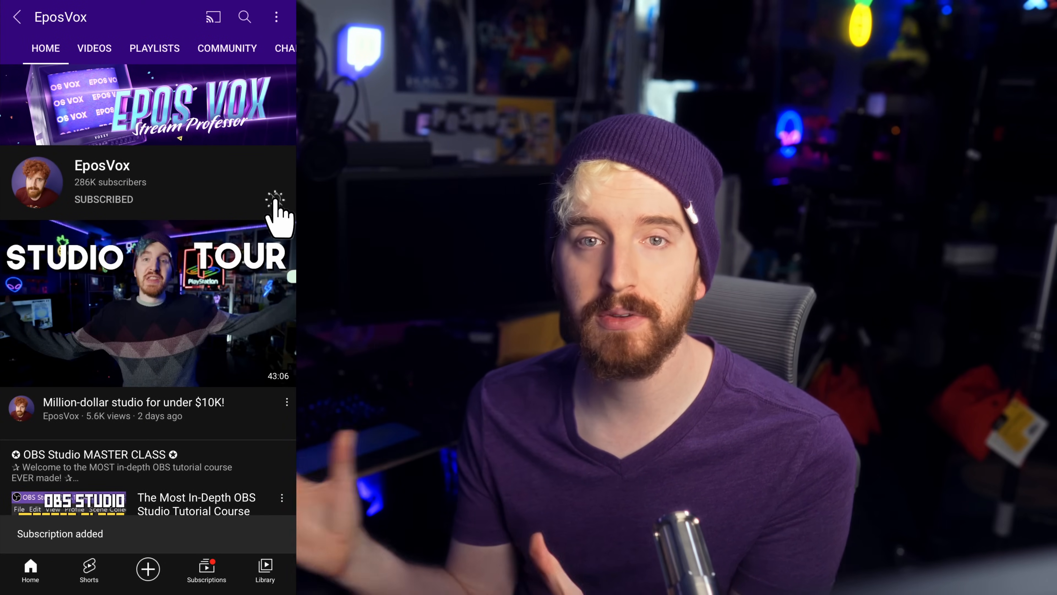
left_click(276, 199)
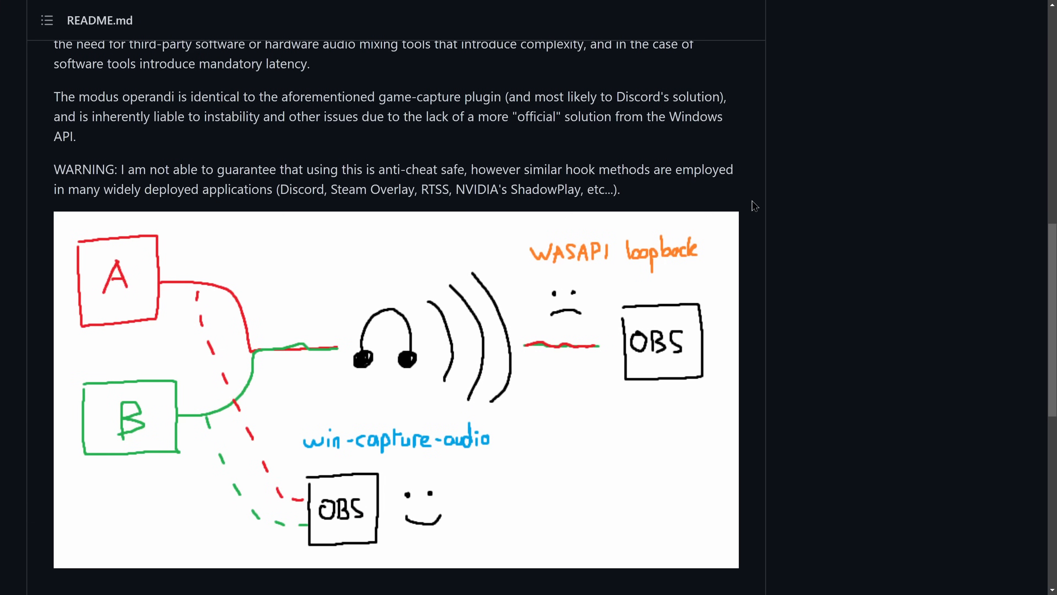
mouse_move(678, 204)
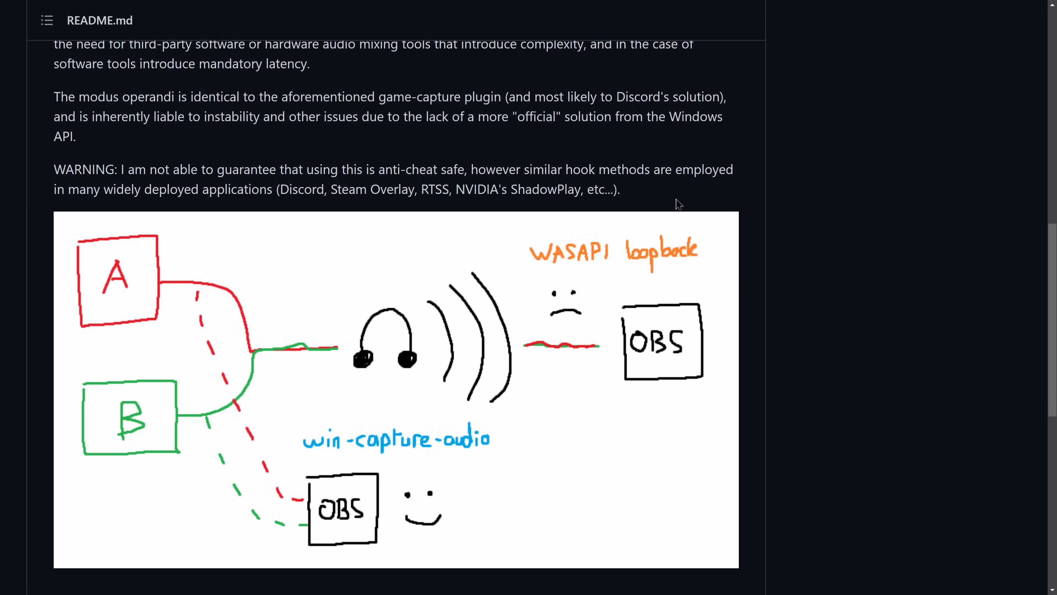
mouse_move(662, 188)
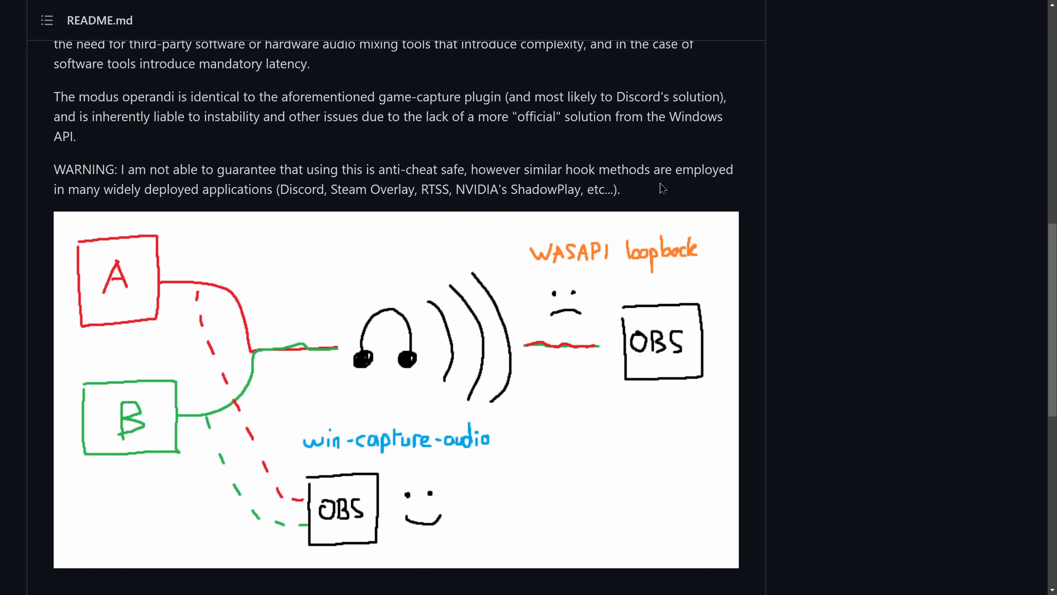
scroll("down", 3)
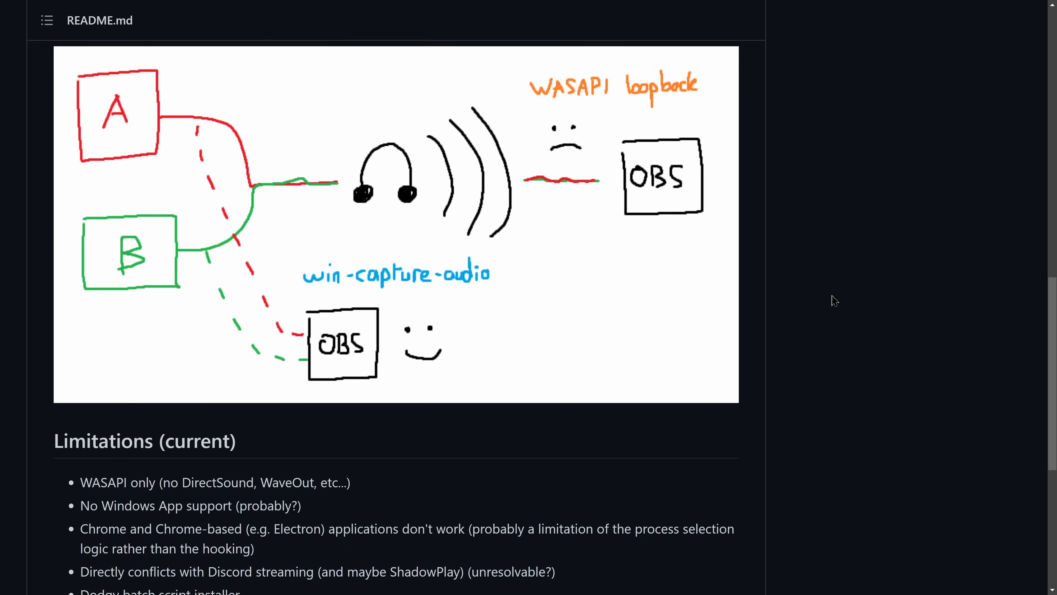
mouse_move(436, 330)
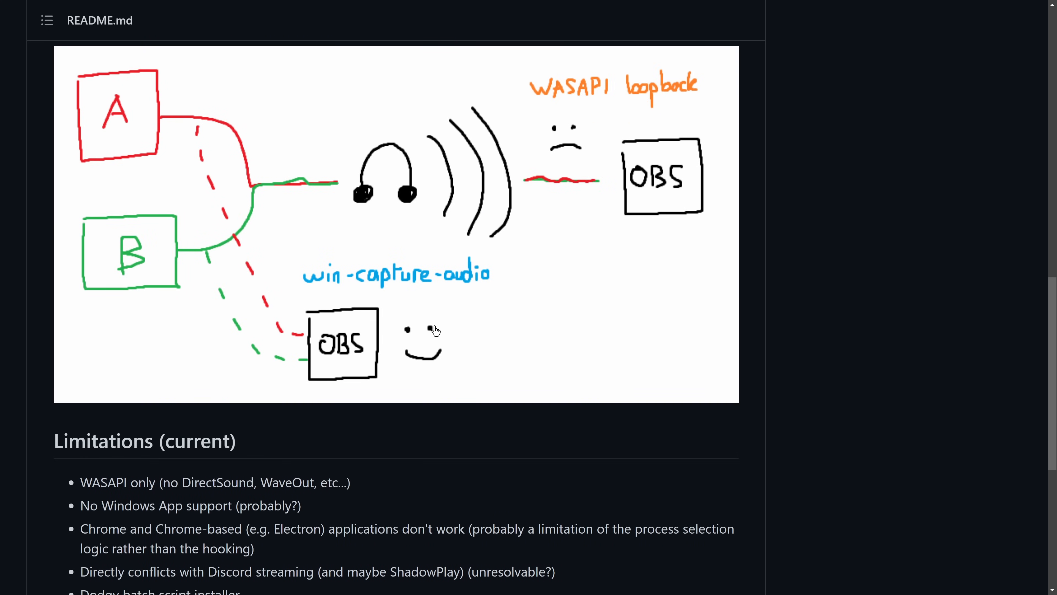
mouse_move(927, 374)
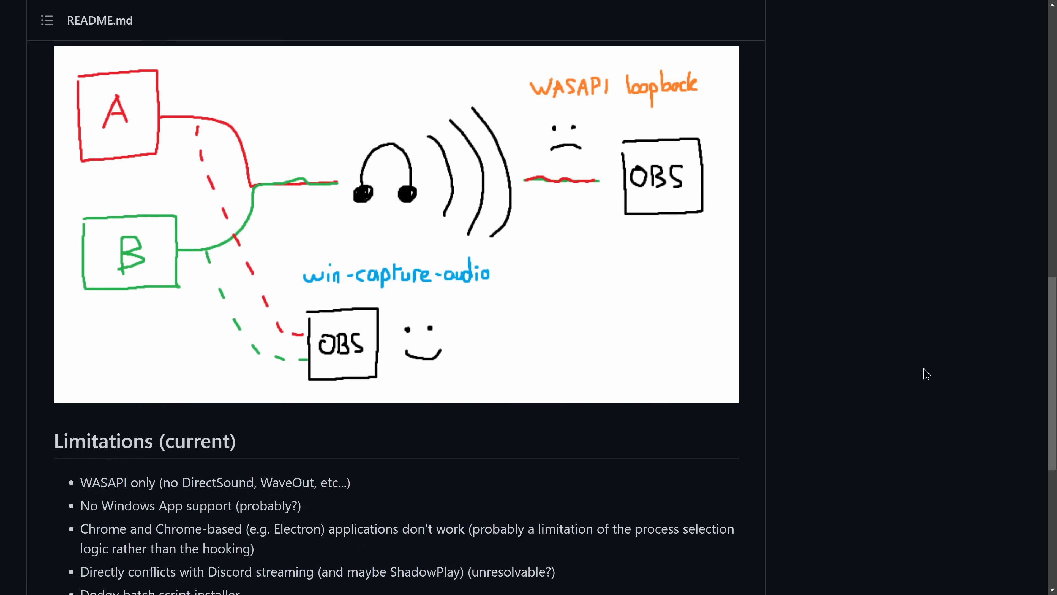
mouse_move(640, 273)
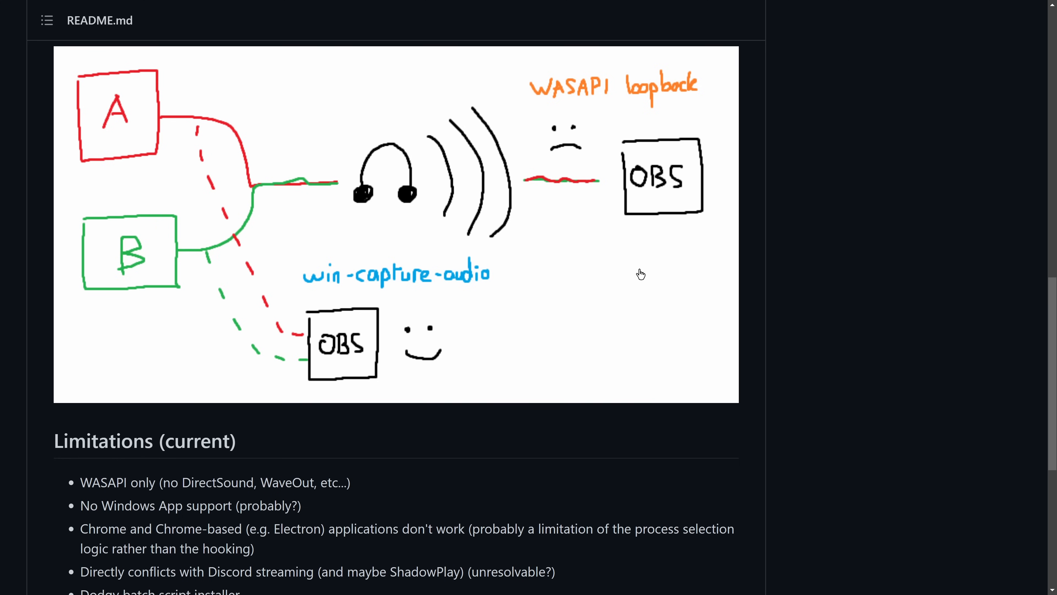
mouse_move(717, 223)
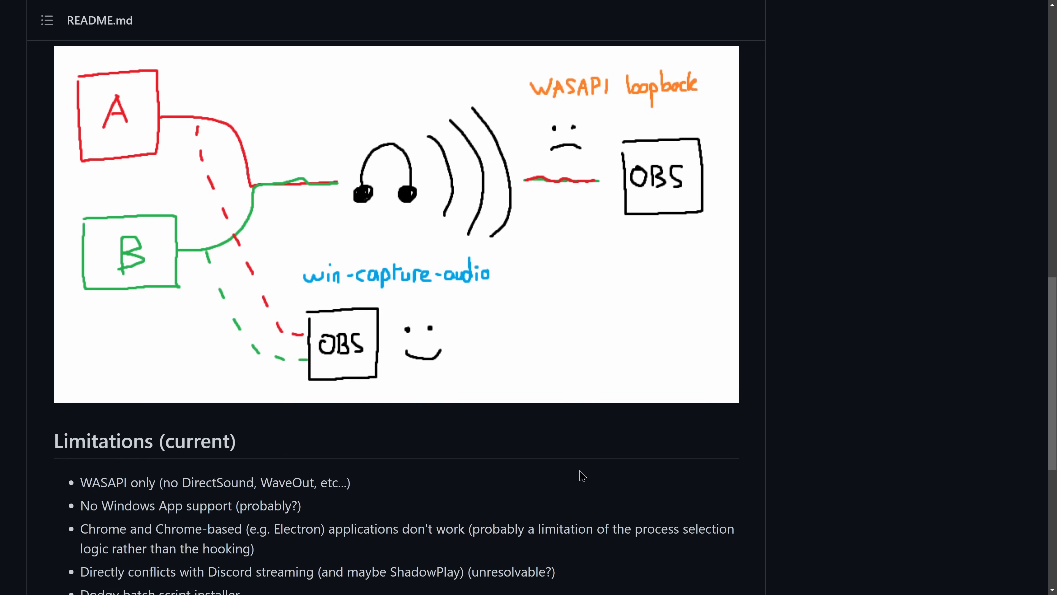
mouse_move(752, 354)
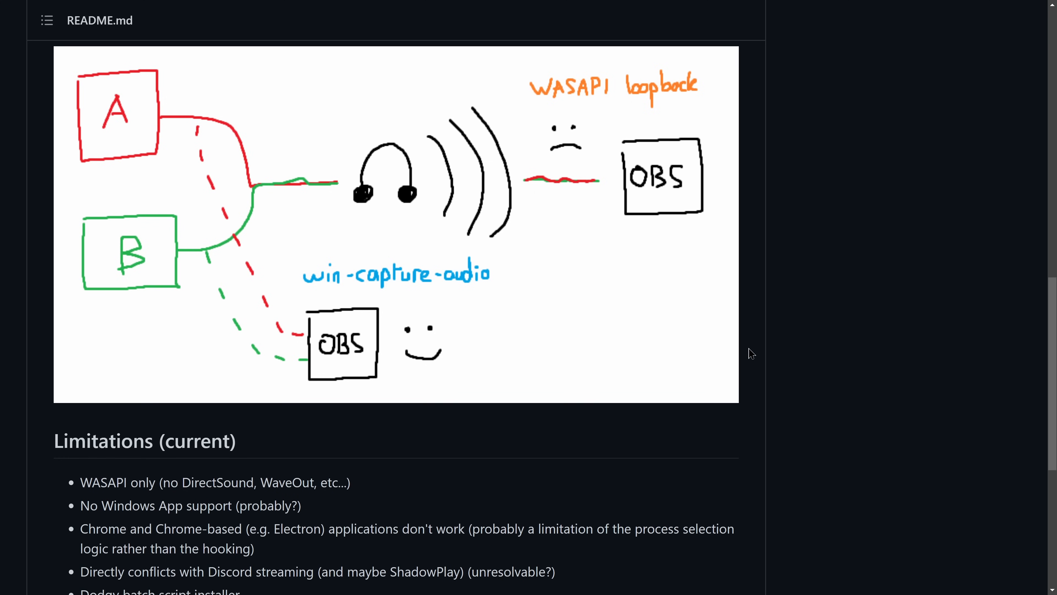
scroll("down", 3)
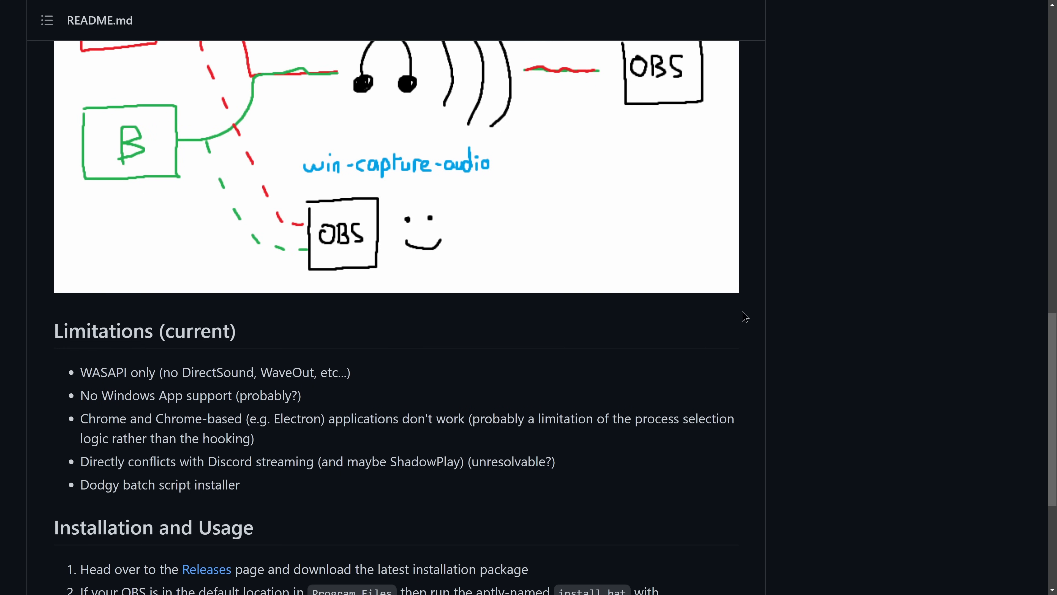
scroll("down", 3)
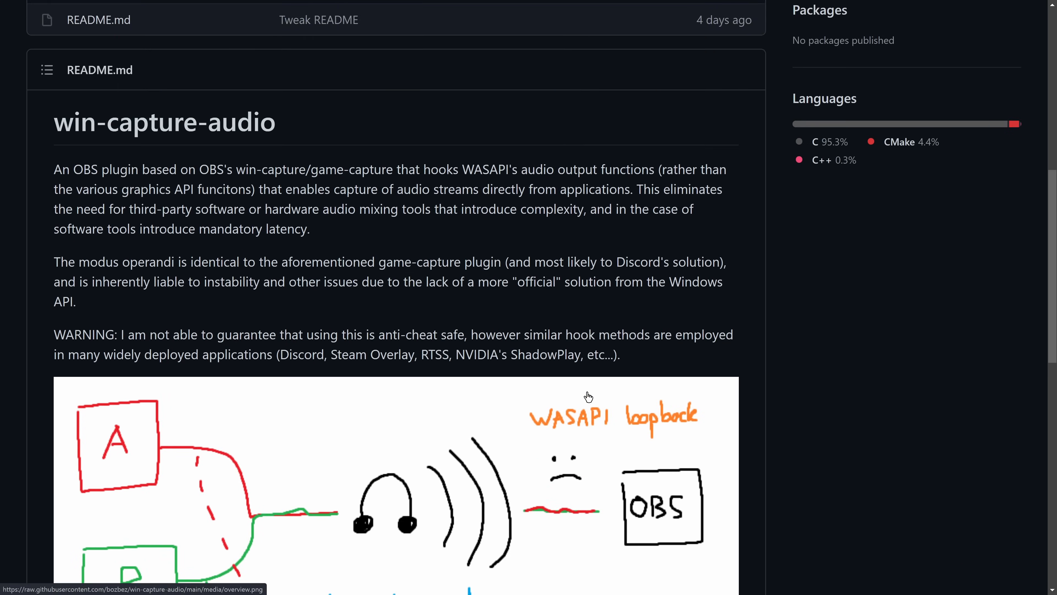
scroll("down", 3)
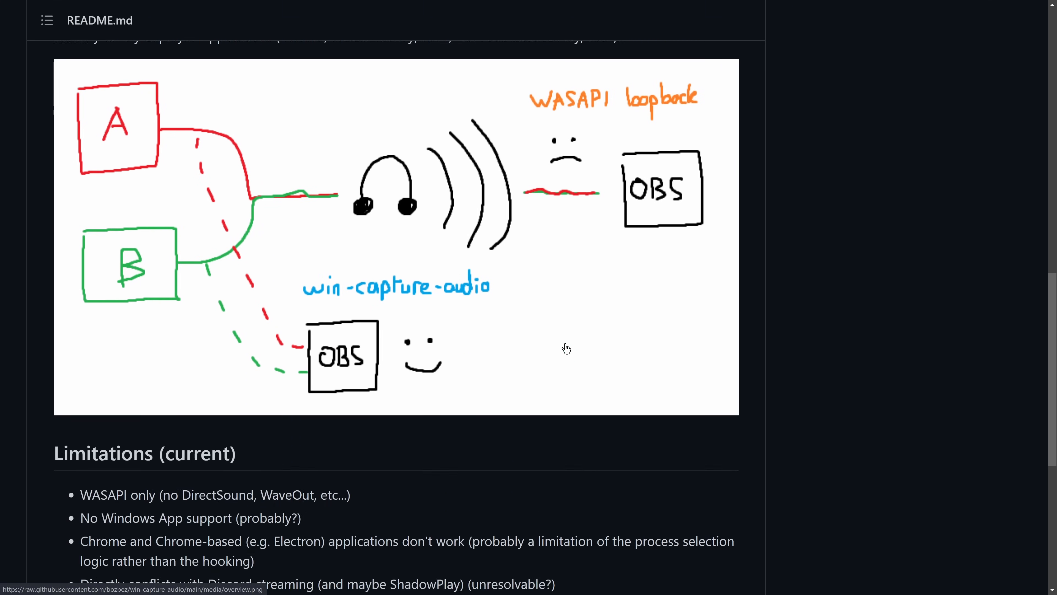
scroll("down", 3)
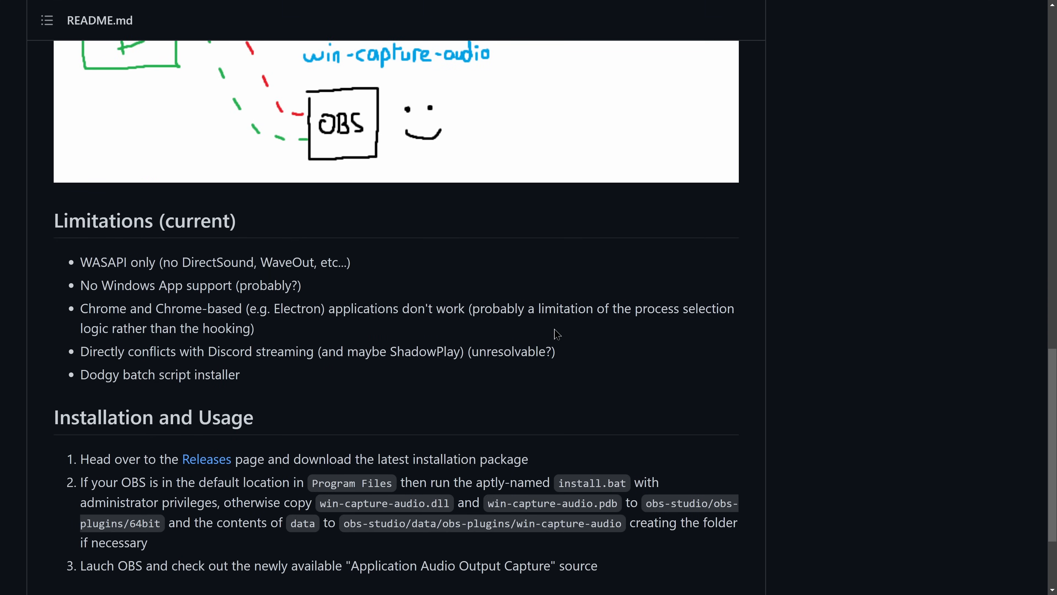
mouse_move(543, 346)
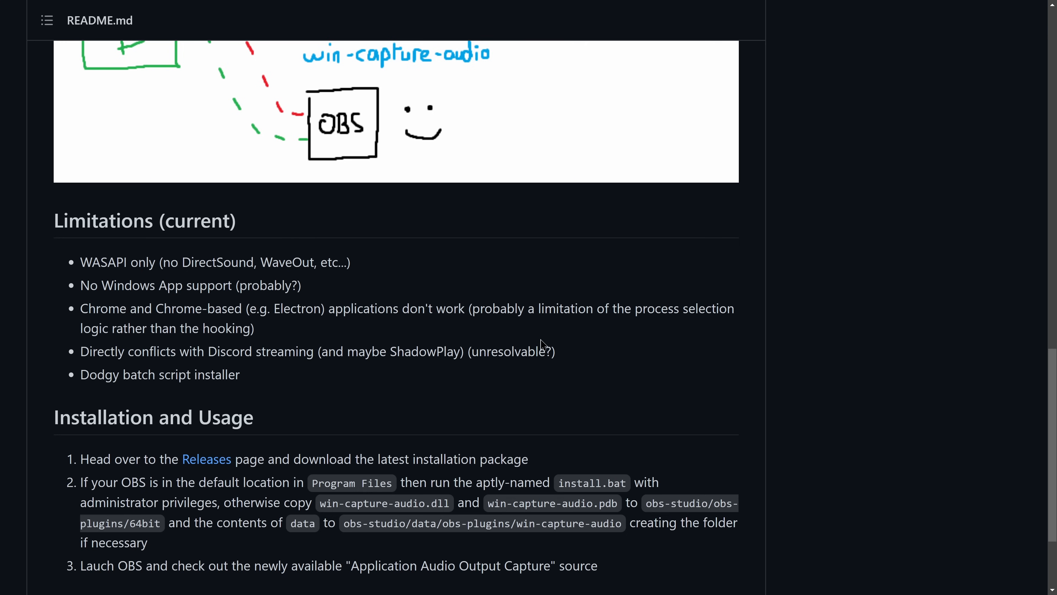
scroll("down", 3)
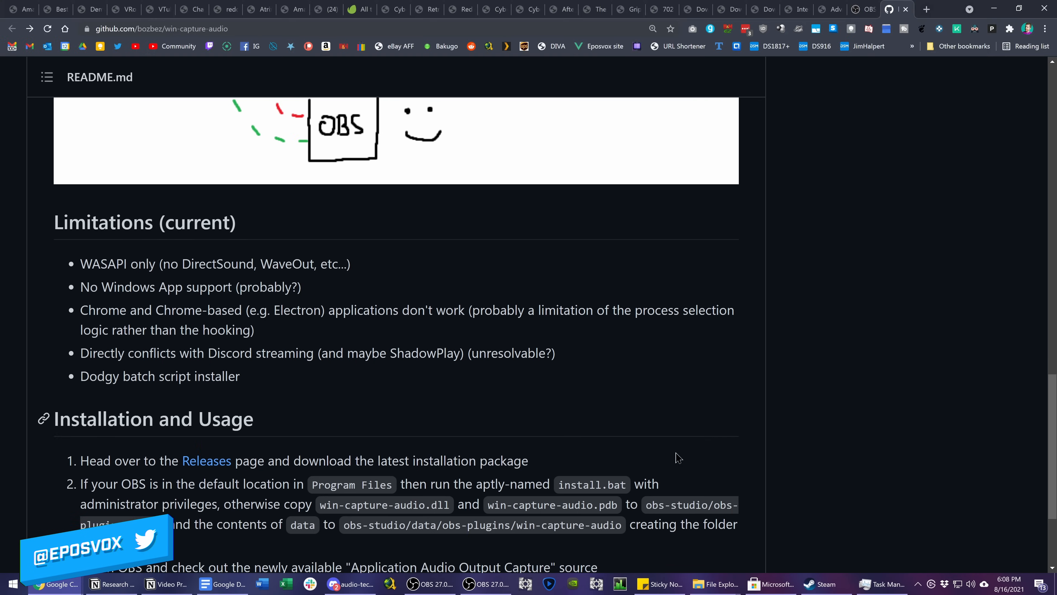
left_click(715, 583)
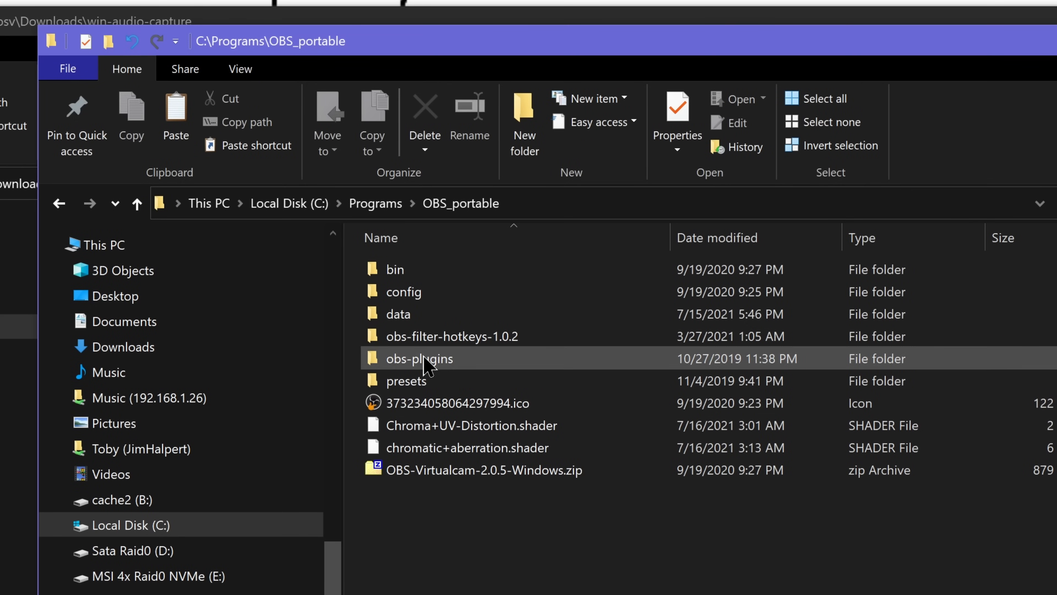
Place the win-capture-audio plugin folder inside the portable OBS data\obs-plugins directory
double_click(419, 357)
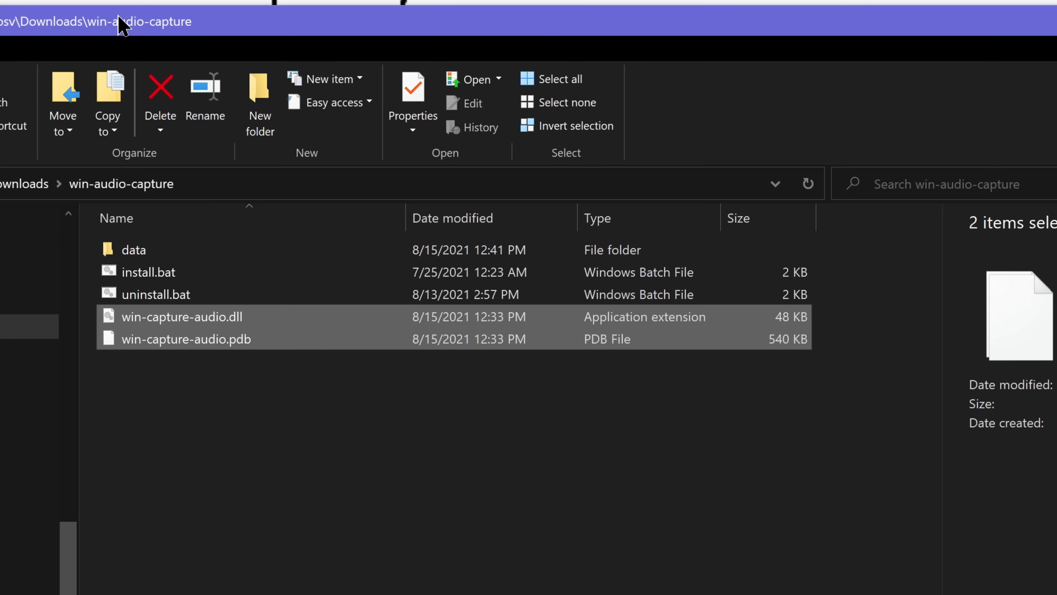
double_click(133, 250)
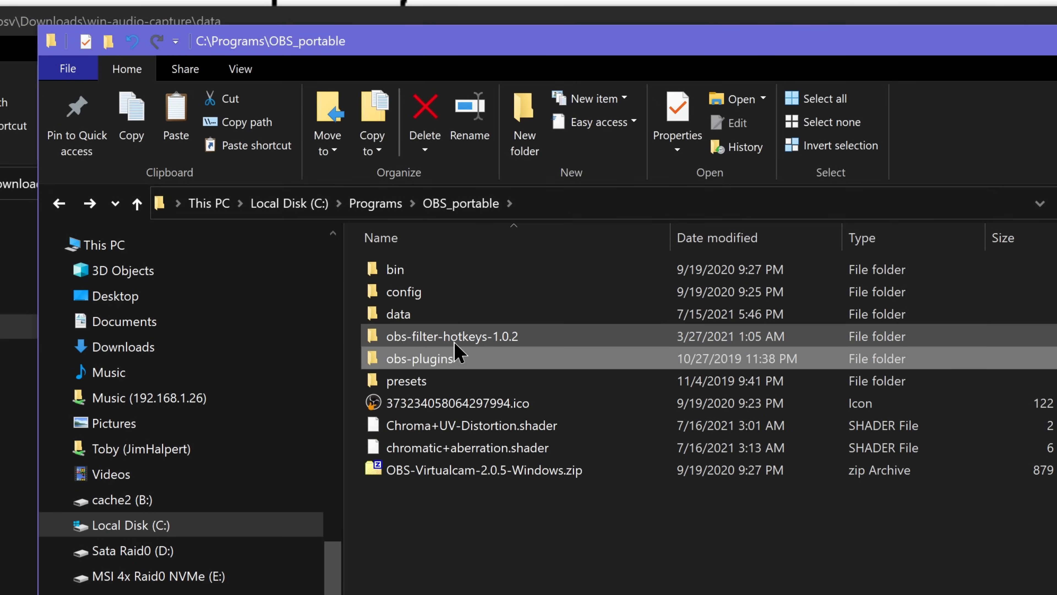
double_click(418, 358)
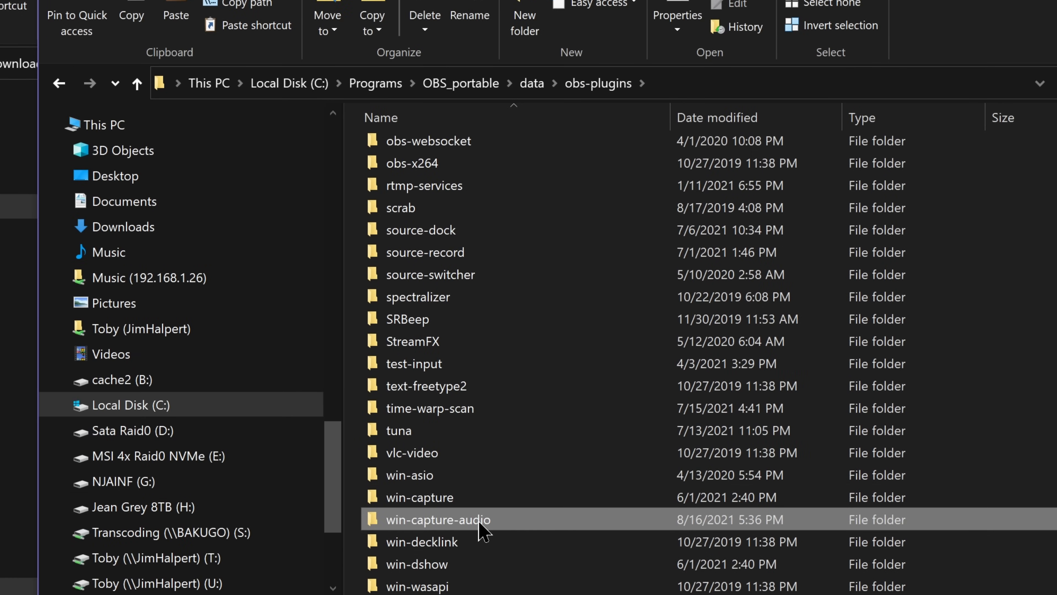
double_click(438, 519)
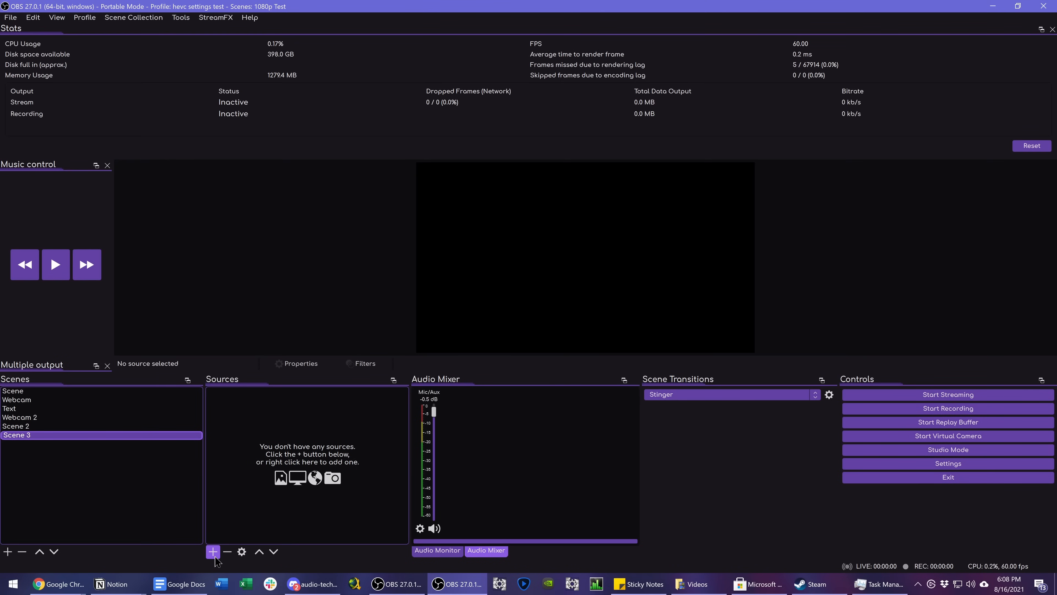
Add an Application Audio Output Capture source named 'Game Sound' to Scene 3
left_click(212, 552)
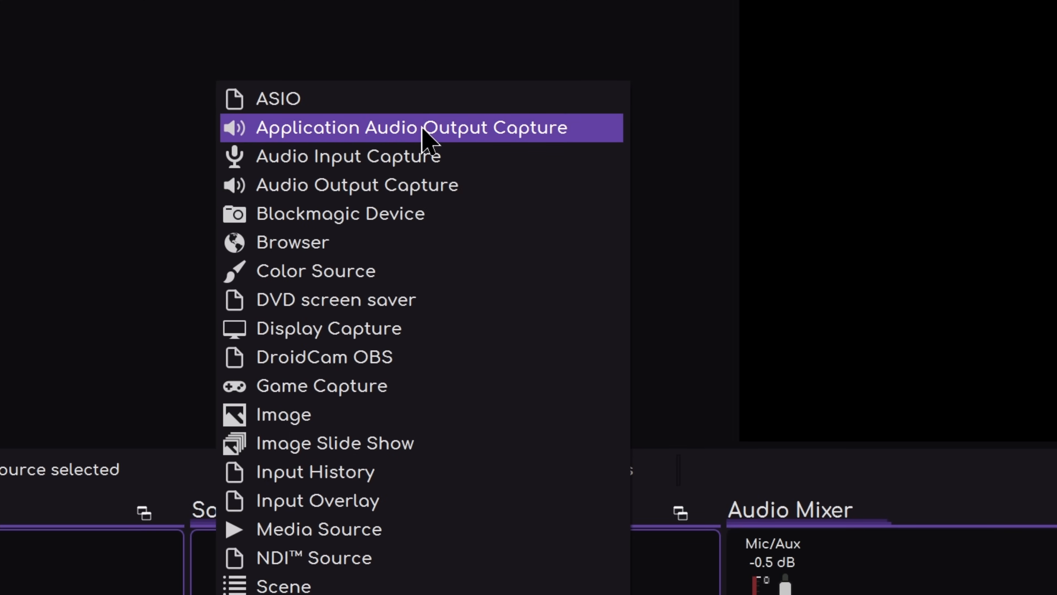
left_click(412, 127)
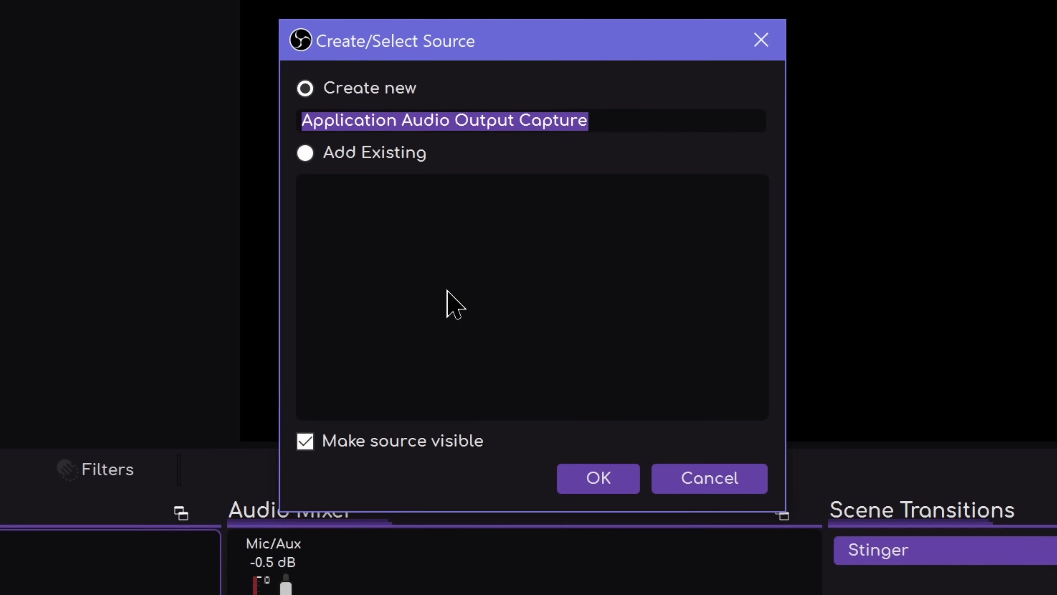
type("Game S")
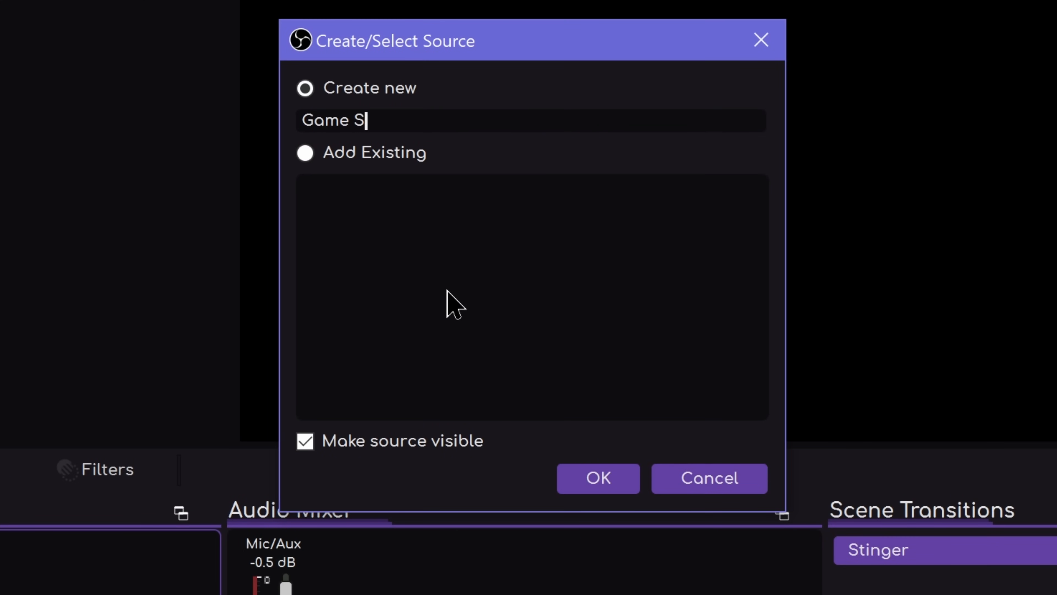
left_click(597, 477)
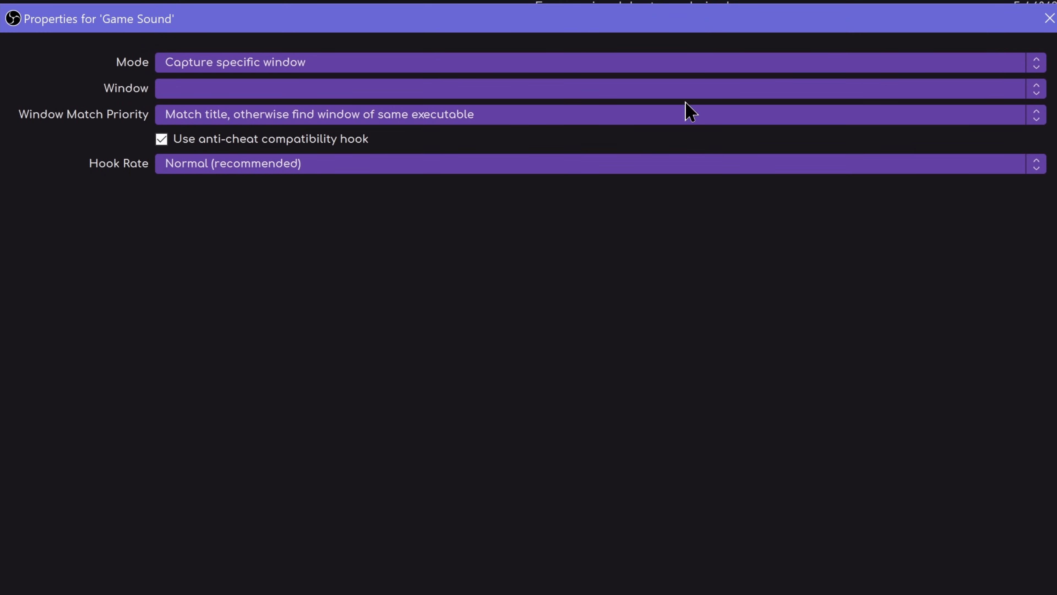
mouse_move(1038, 67)
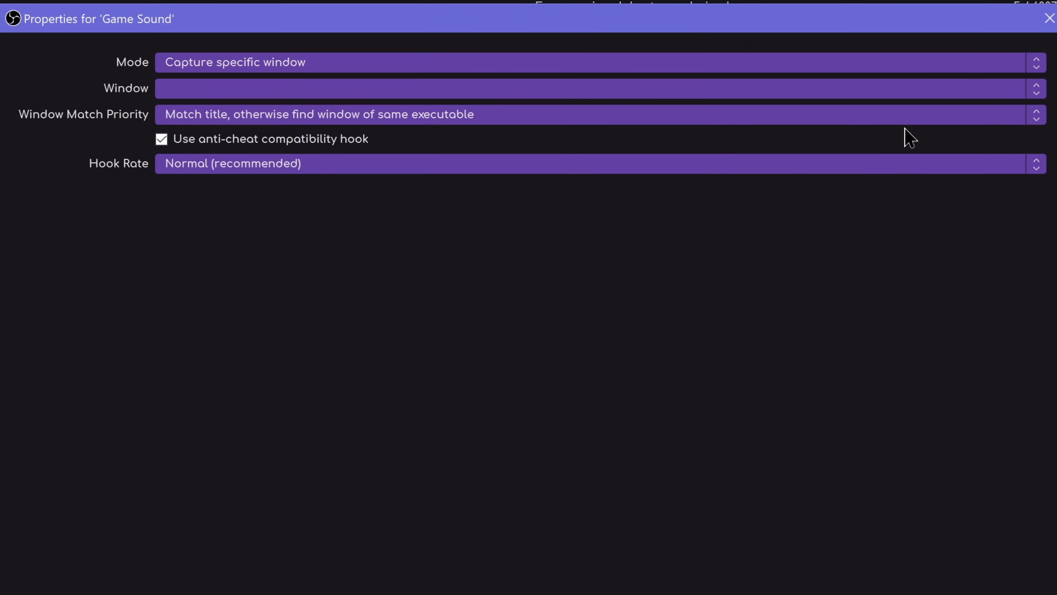
Set Game Sound's mode to 'Capture specific window' after trying hotkey foreground capture
left_click(596, 62)
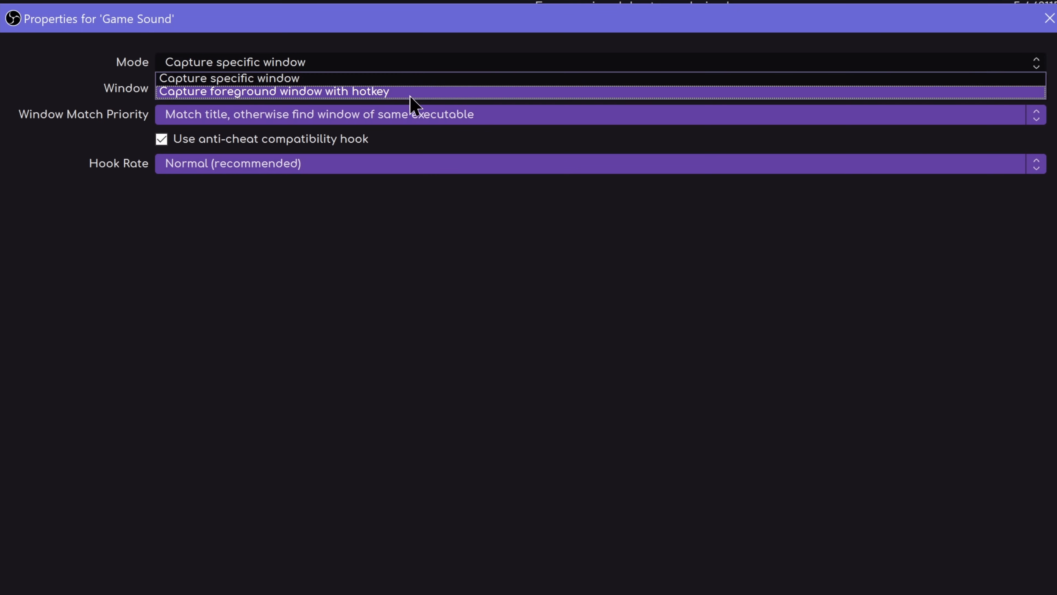
mouse_move(386, 100)
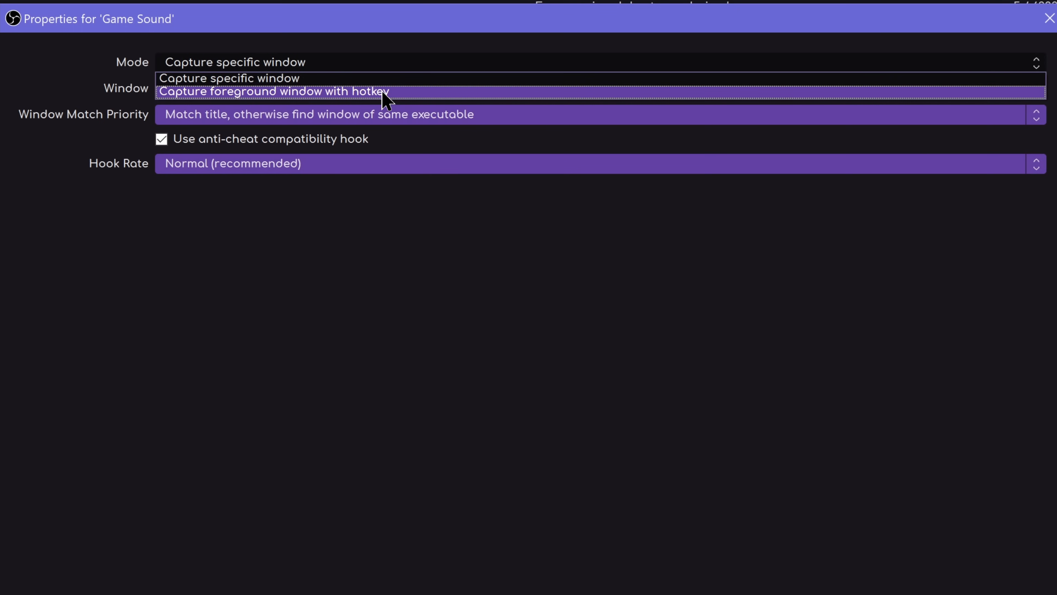
left_click(273, 90)
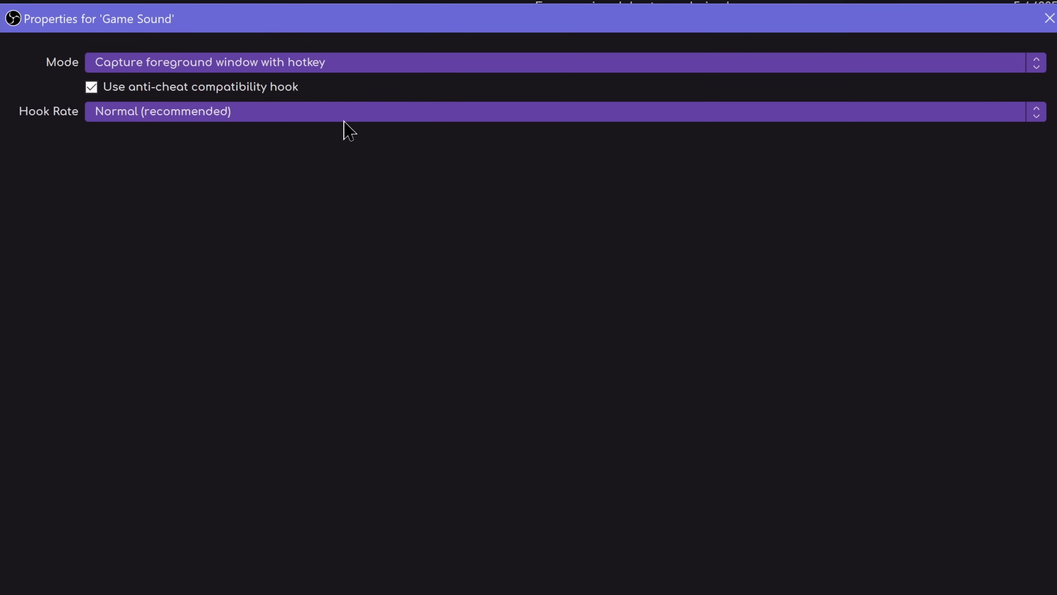
mouse_move(1024, 71)
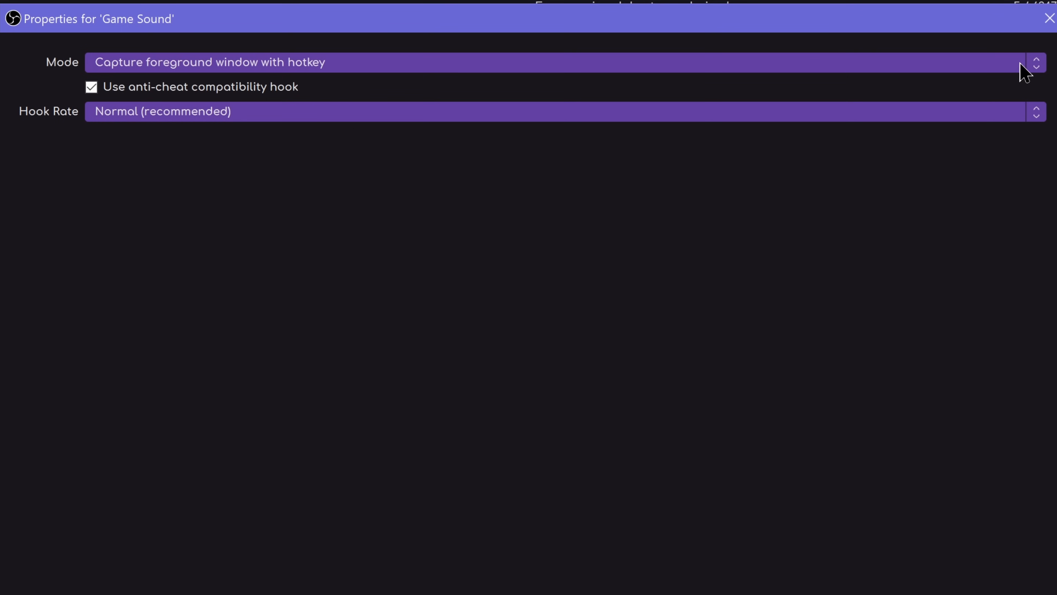
mouse_move(986, 62)
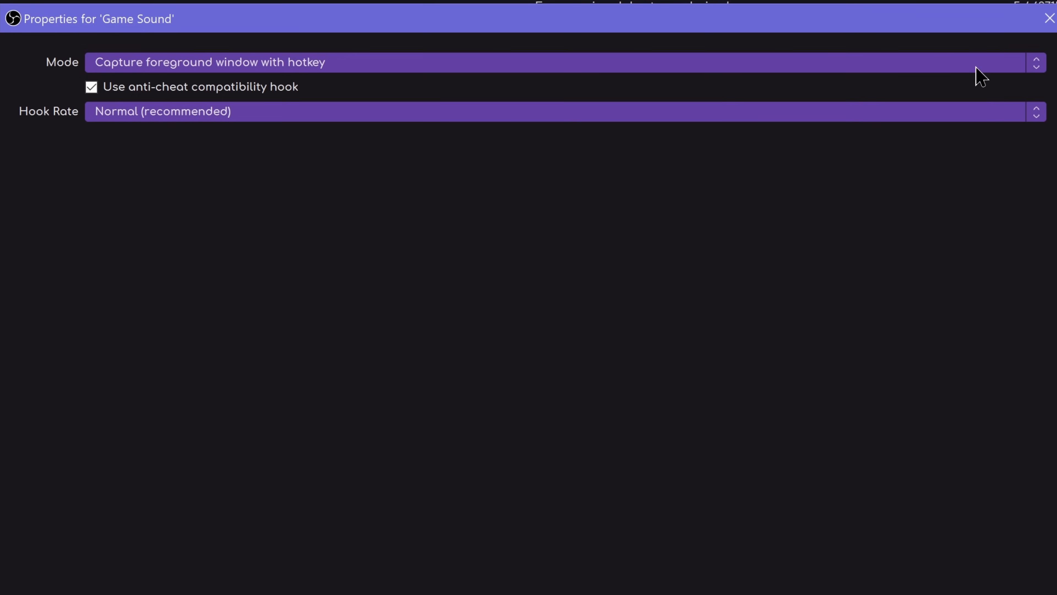
mouse_move(1006, 71)
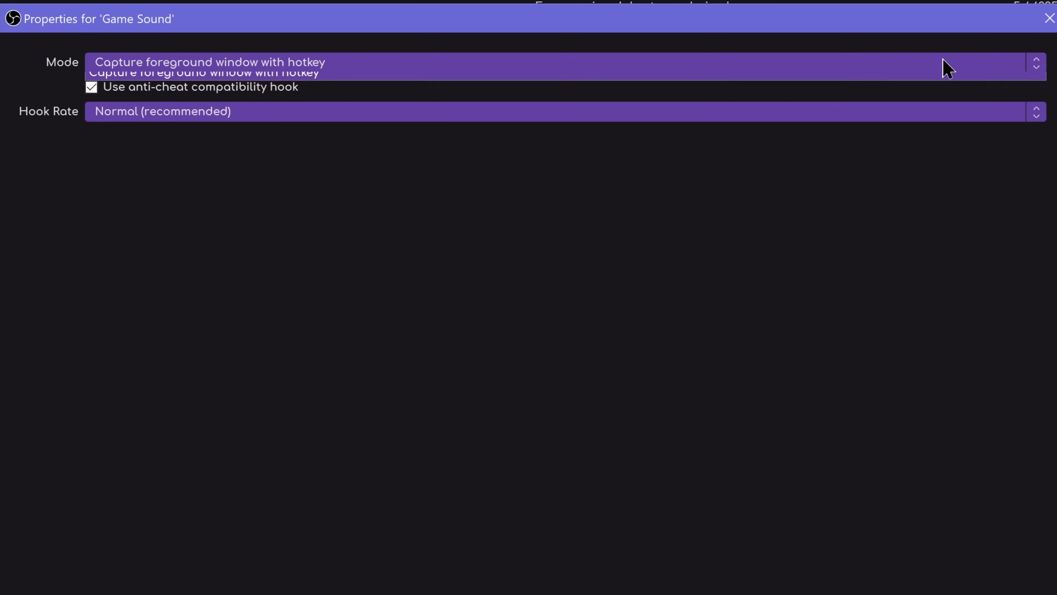
left_click(236, 73)
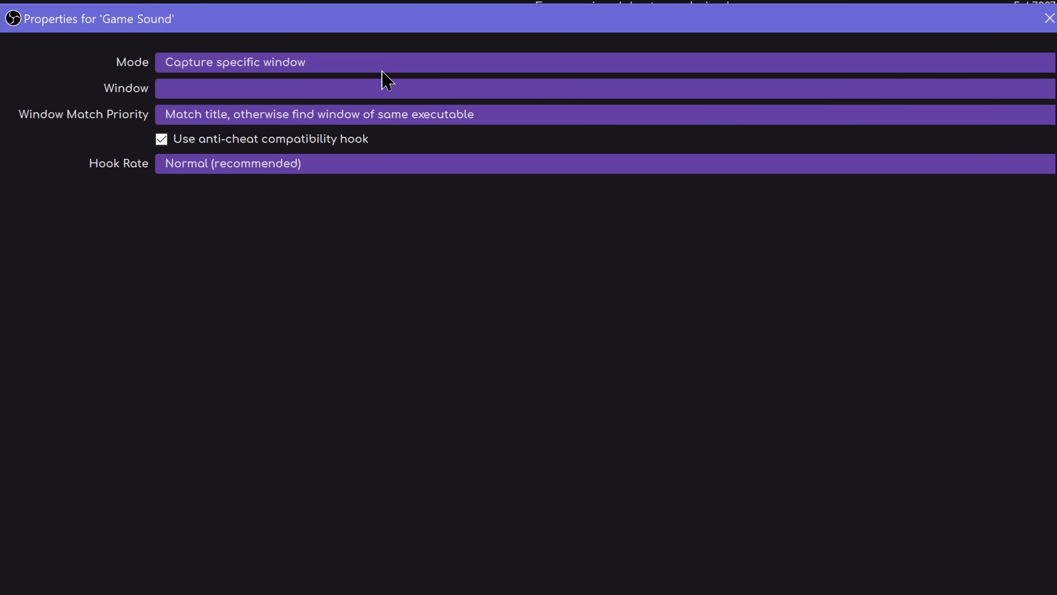
left_click(600, 87)
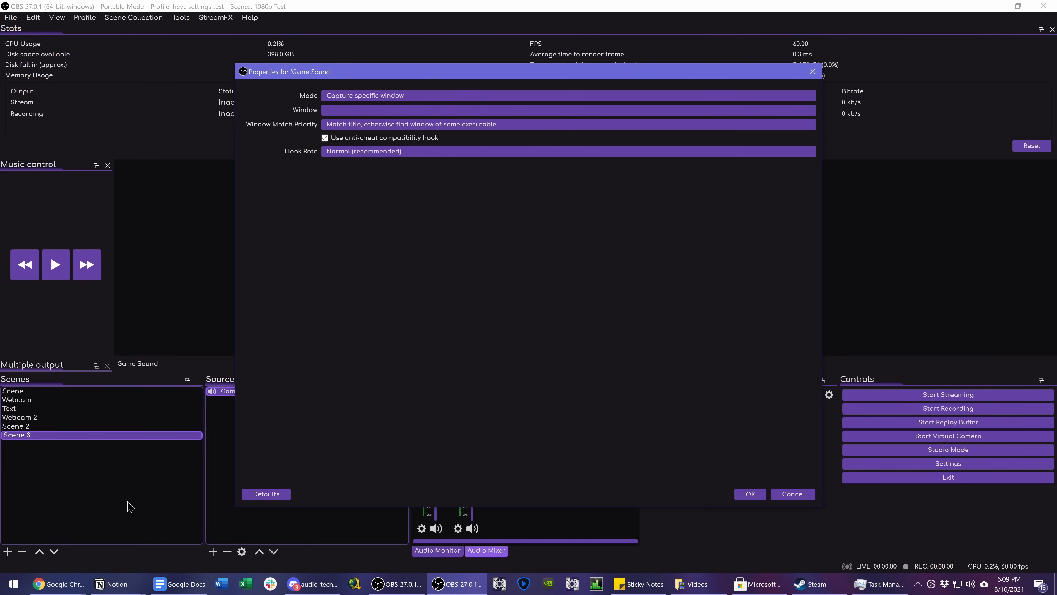
Return to OBS, close Game Sound's properties and confirm its 0.0 dB meter in the Audio Mixer
left_click(58, 583)
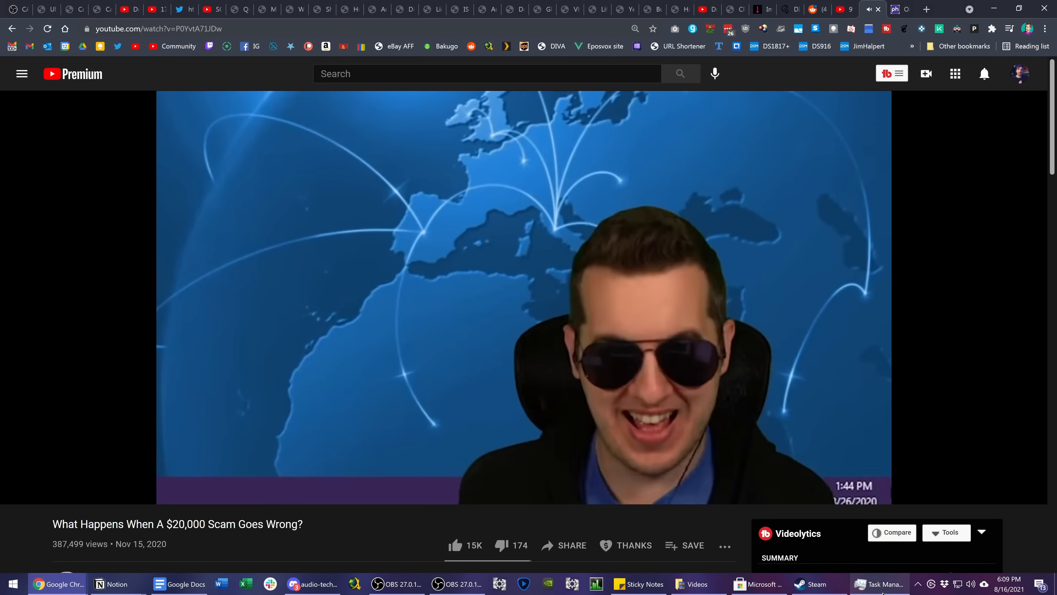
left_click(456, 583)
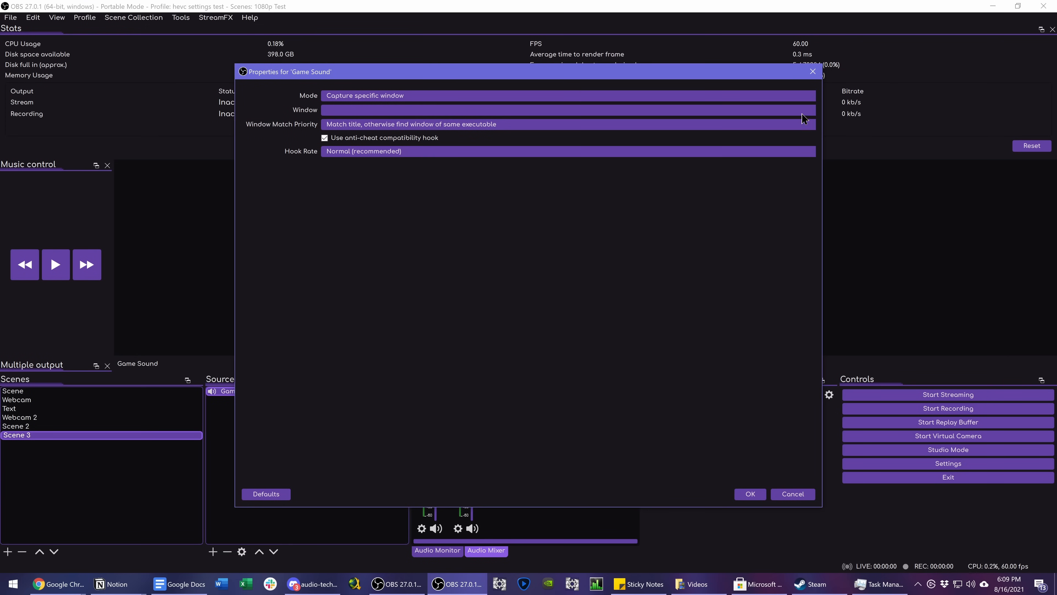
left_click(567, 109)
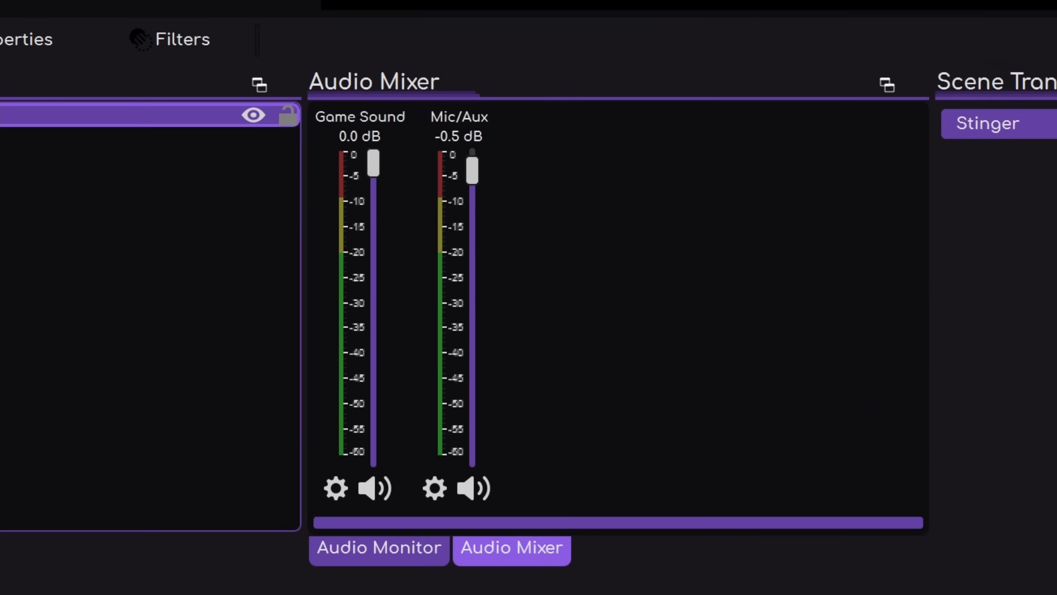
left_click(27, 39)
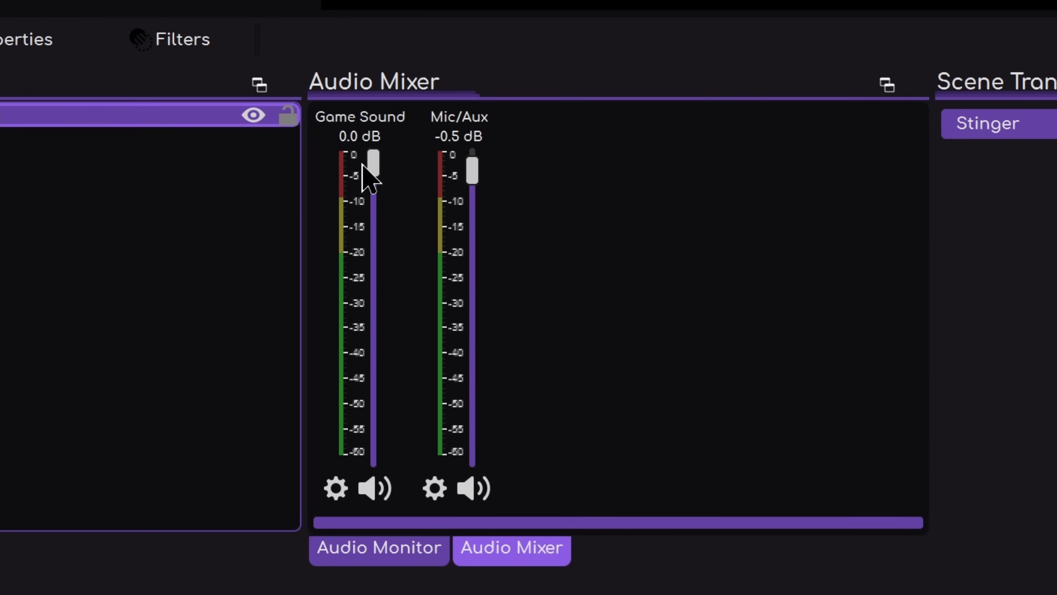
Launch Amid Evil from the Steam library, then return to the Game Sound properties
left_click(816, 583)
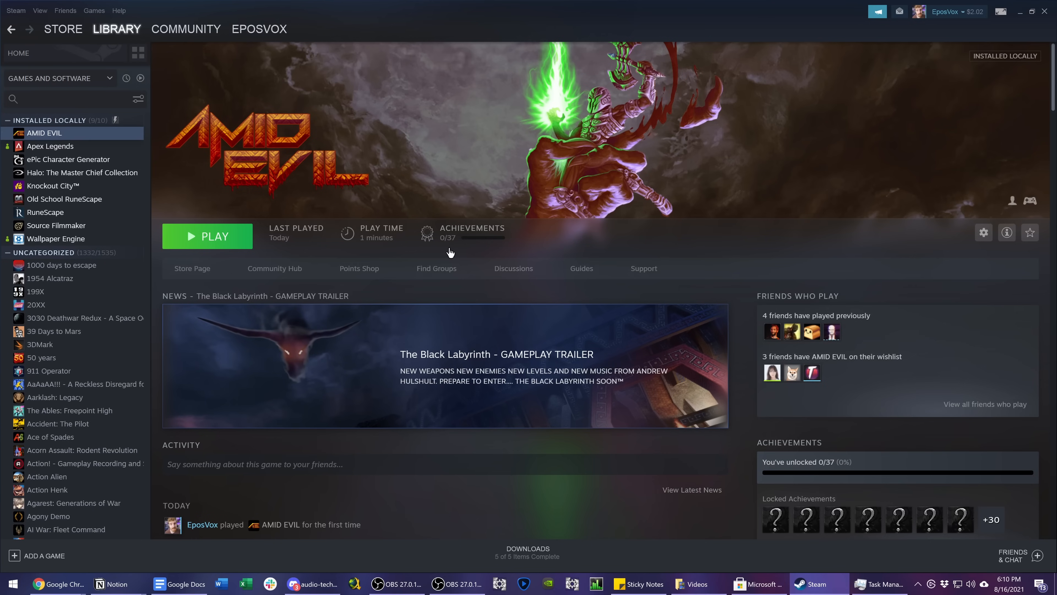
mouse_move(215, 236)
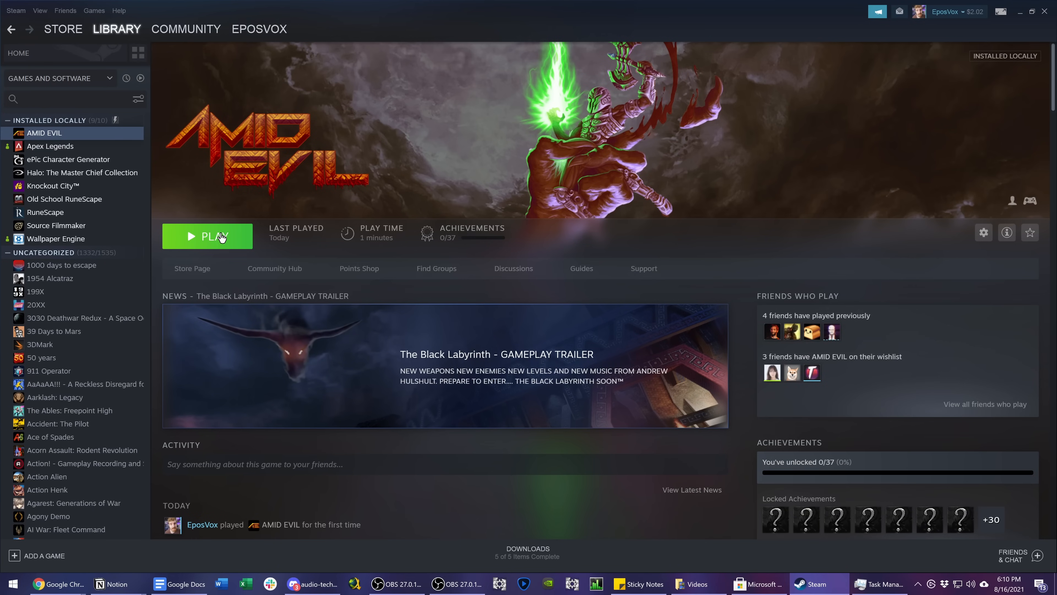
left_click(207, 236)
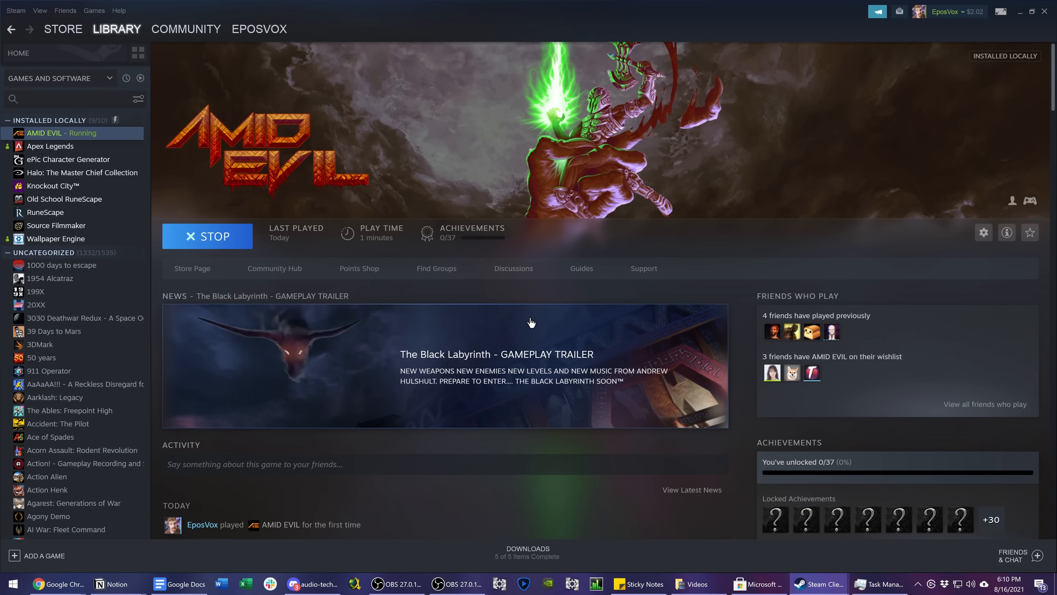
left_click(430, 584)
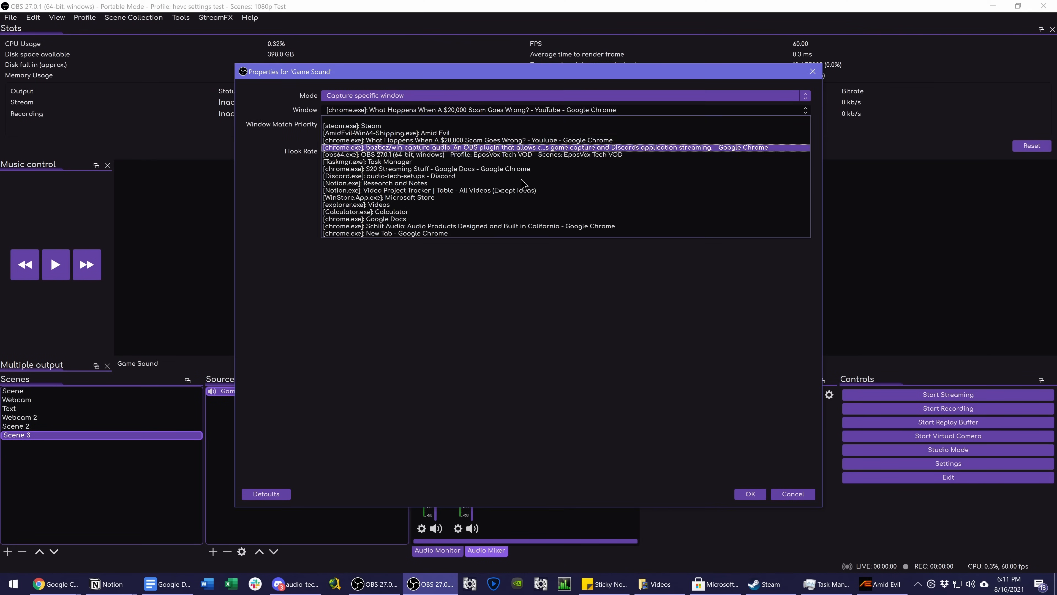
mouse_move(260, 162)
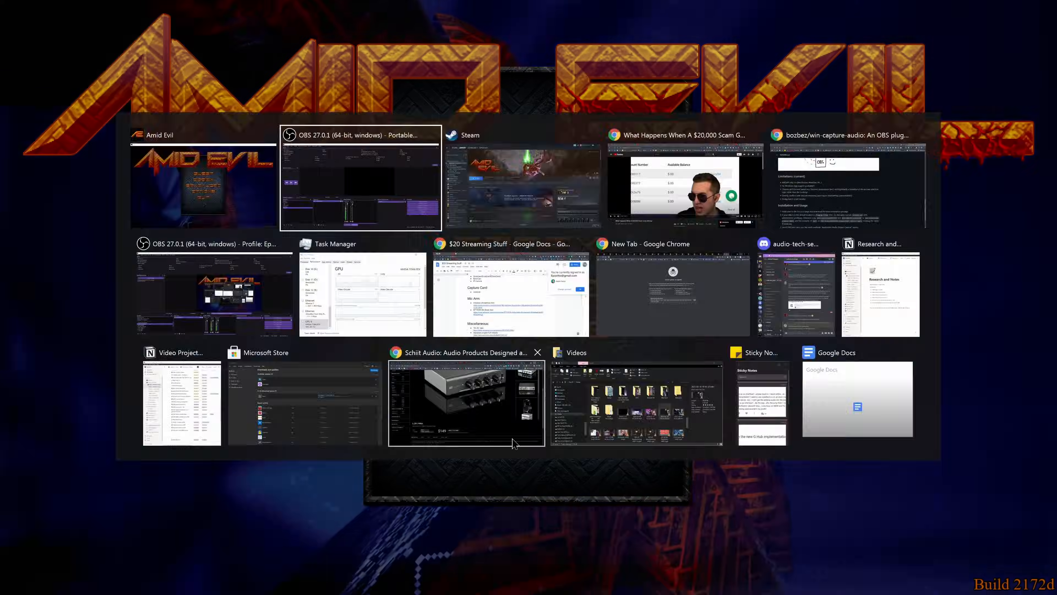
Check Game Sound and Mic/Aux are on tracks 1–5 in Advanced Audio Properties, then close it
left_click(361, 178)
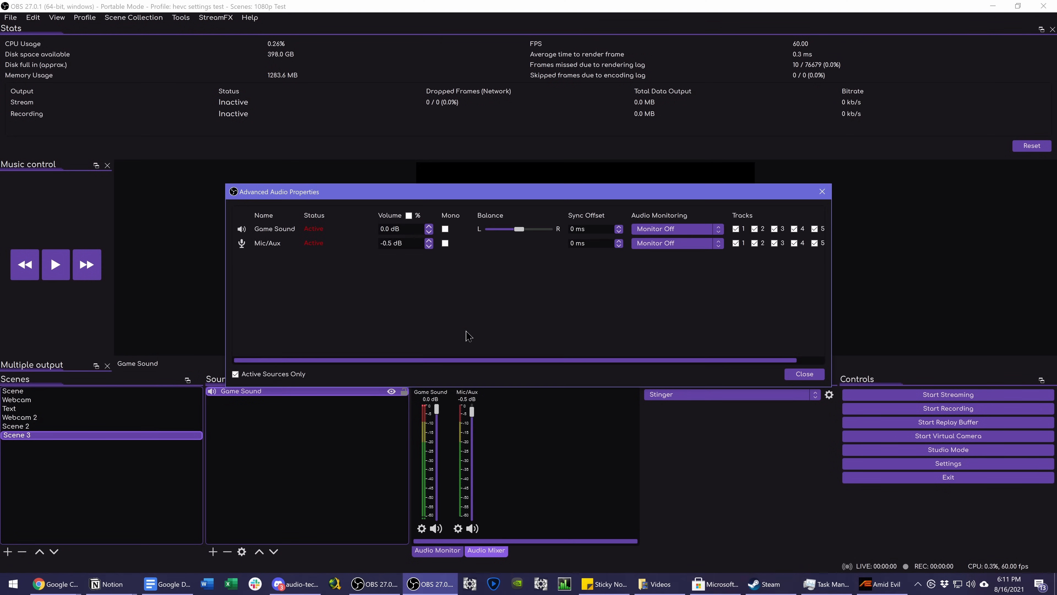
mouse_move(827, 349)
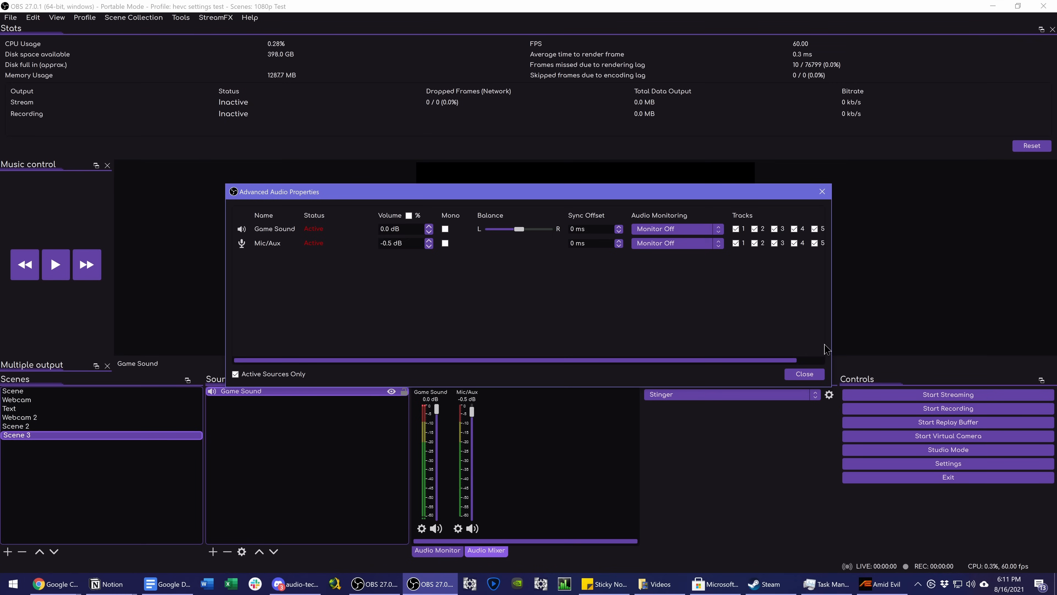
left_click(803, 373)
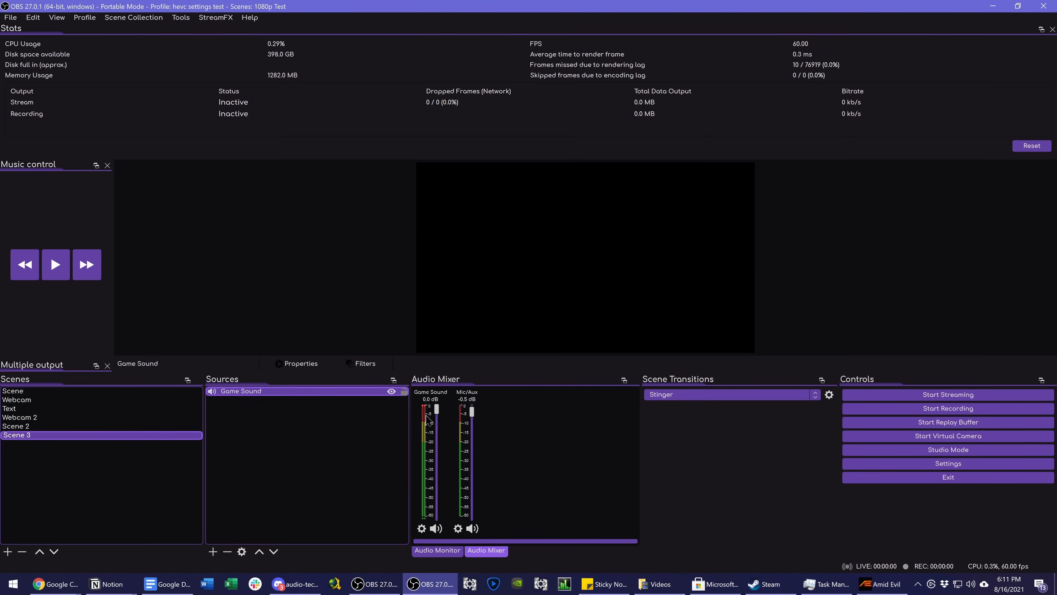
mouse_move(596, 9)
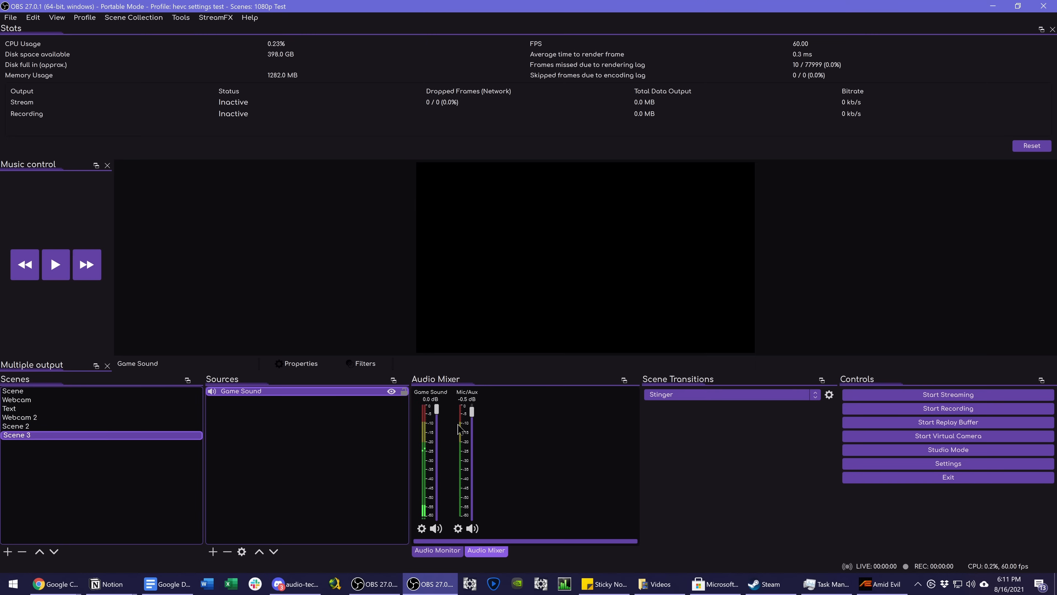
left_click(54, 583)
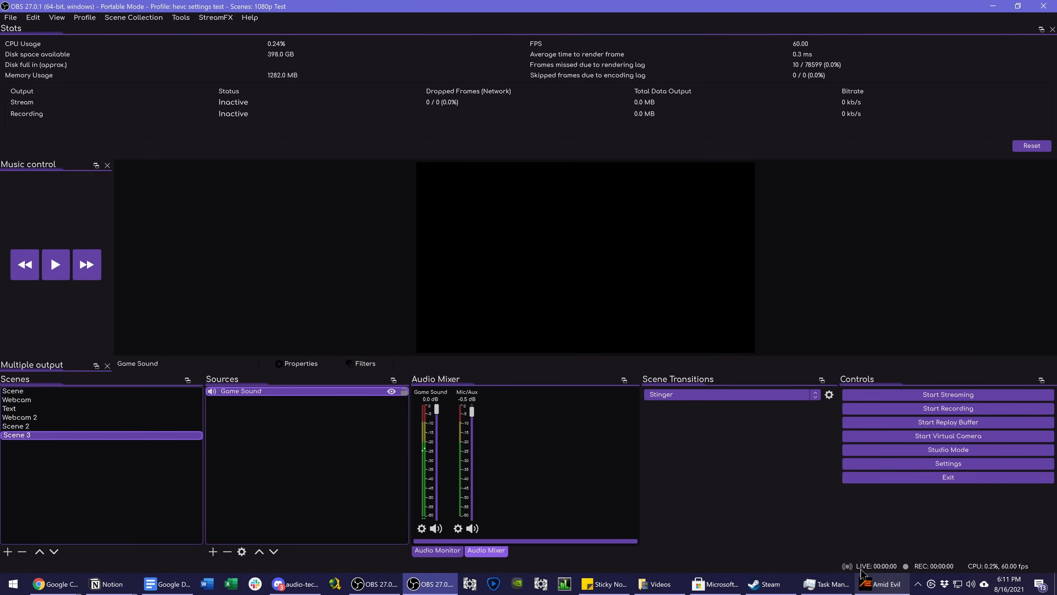
mouse_move(211, 549)
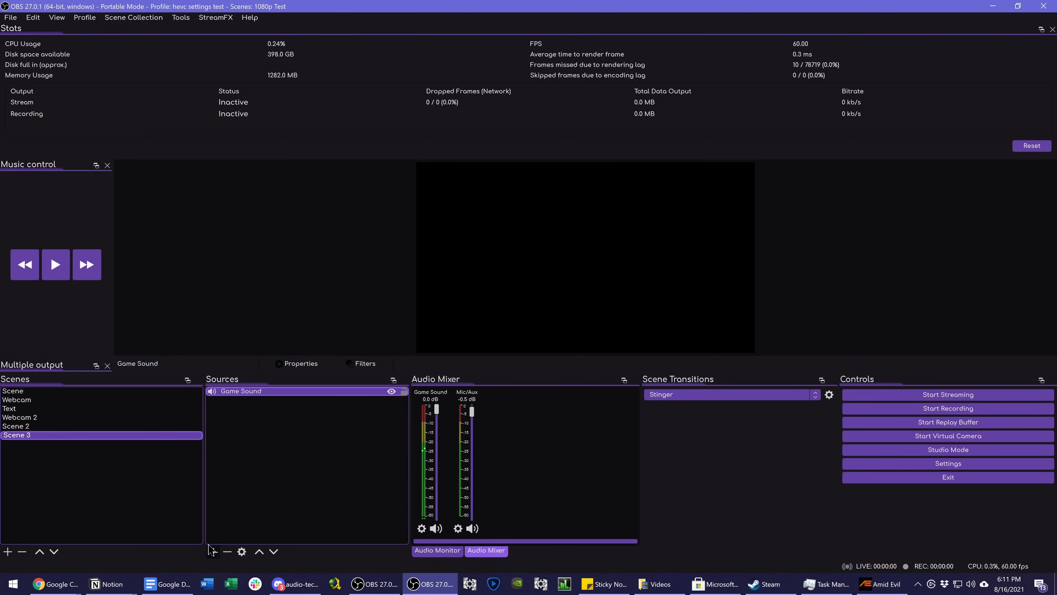
Add an 'Amid Evil' Game Capture source set to capture the Amid Evil window
left_click(211, 552)
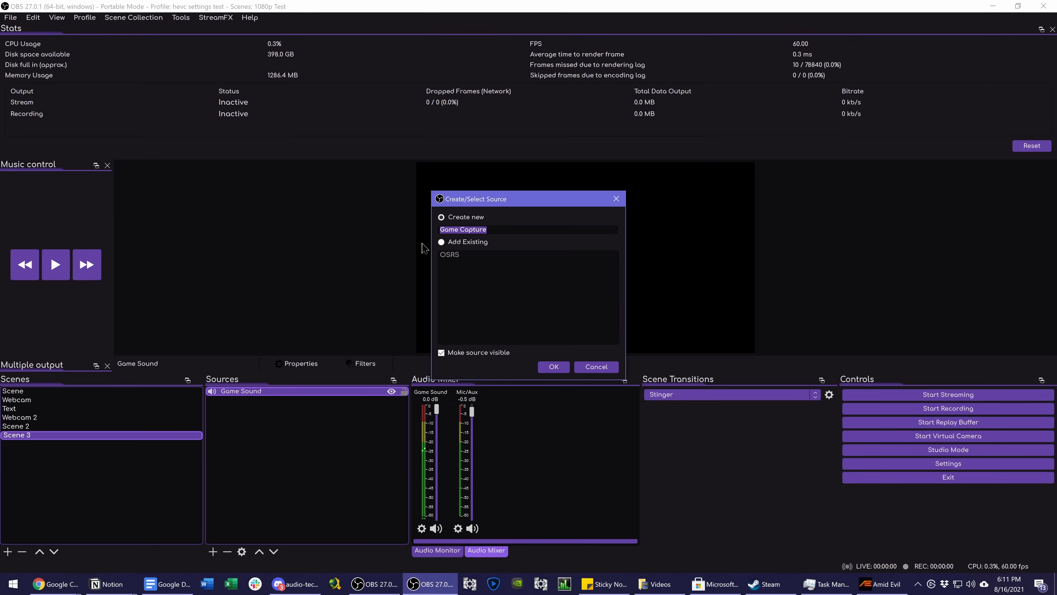
left_click(552, 366)
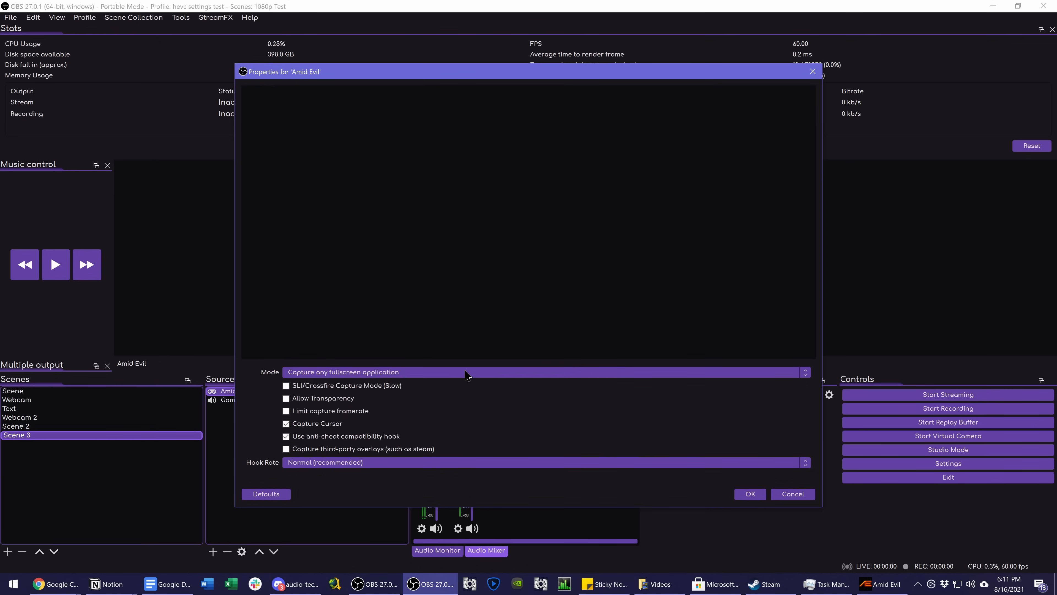
left_click(546, 371)
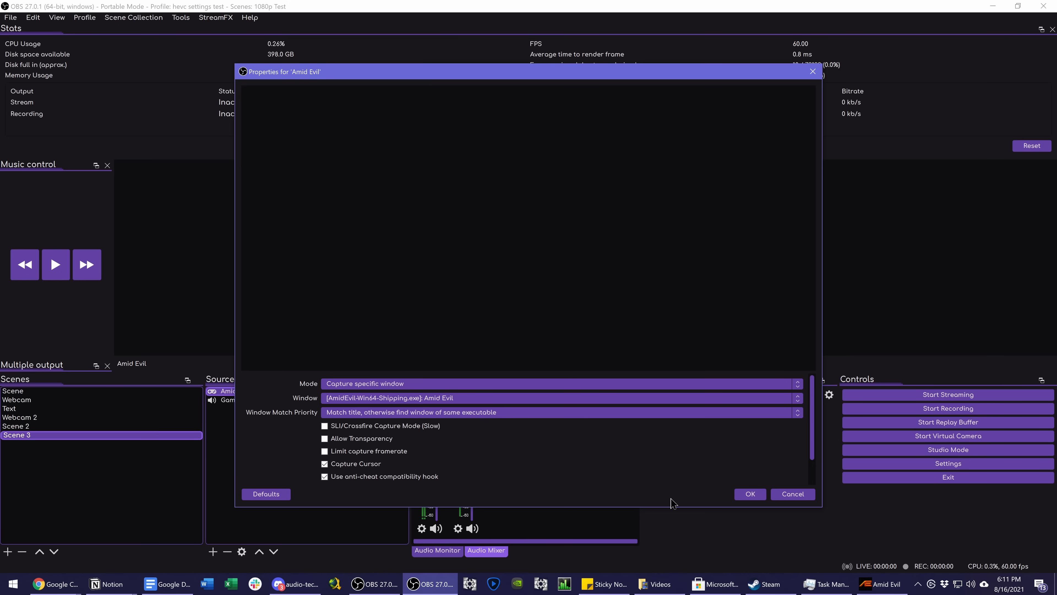
left_click(749, 493)
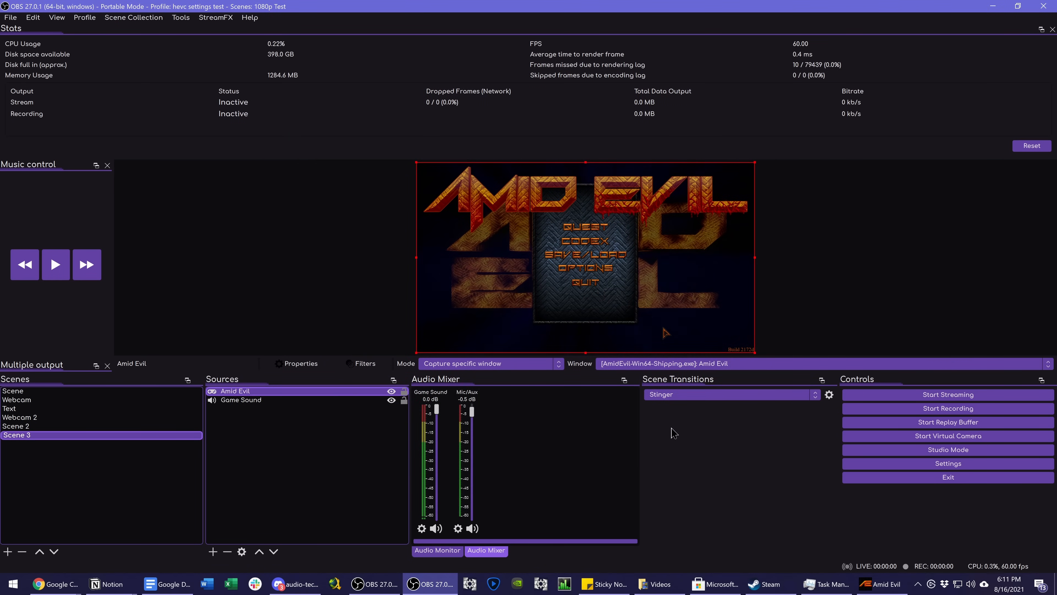
mouse_move(552, 506)
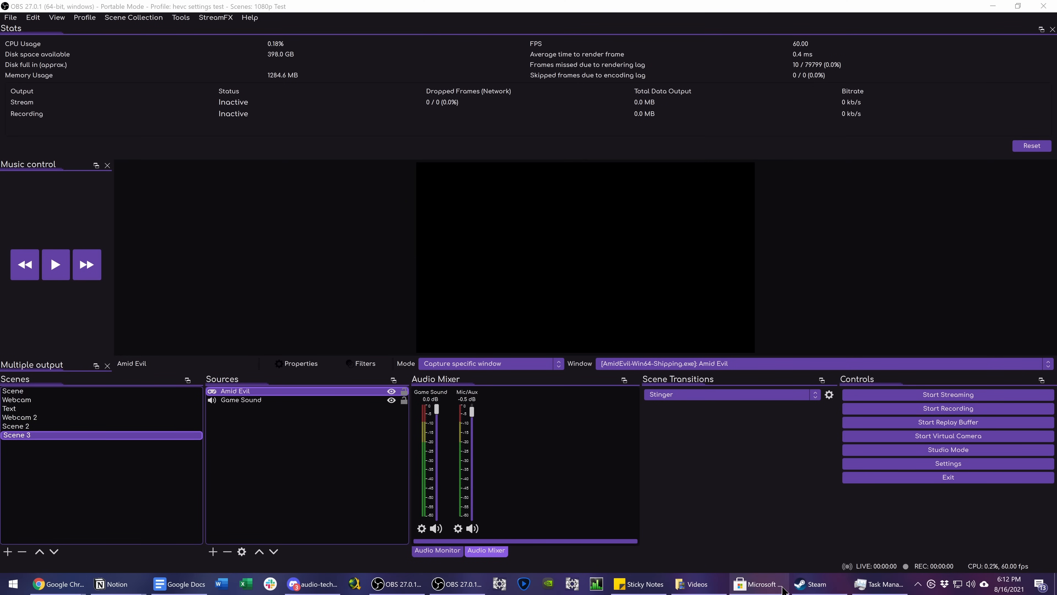
Check the Hades download progress (7.17 of 11.04 GB) in Microsoft Store Downloads
left_click(816, 583)
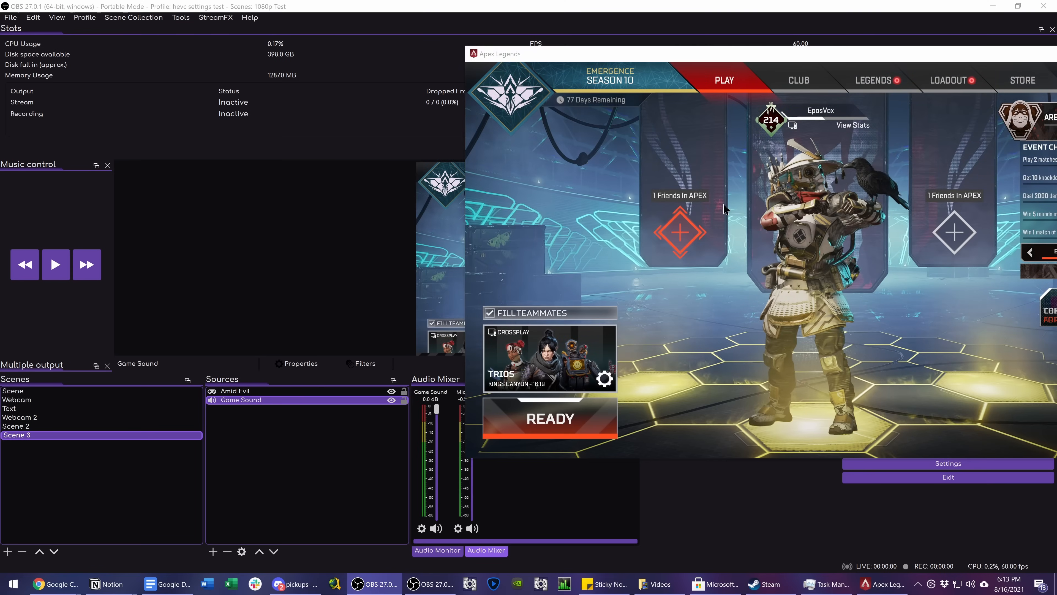
left_click(947, 79)
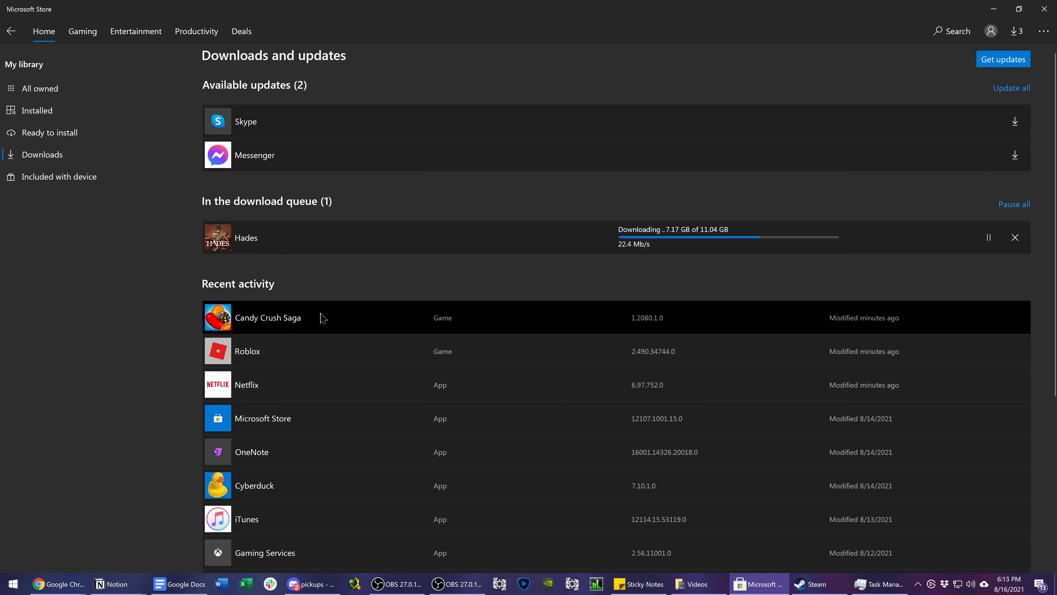
mouse_move(296, 357)
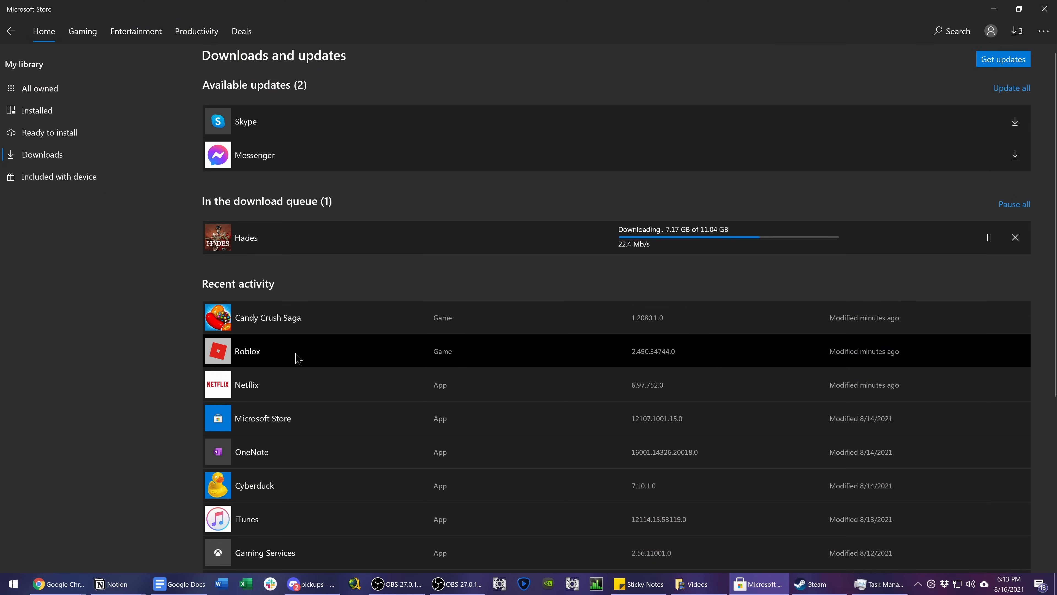
mouse_move(587, 278)
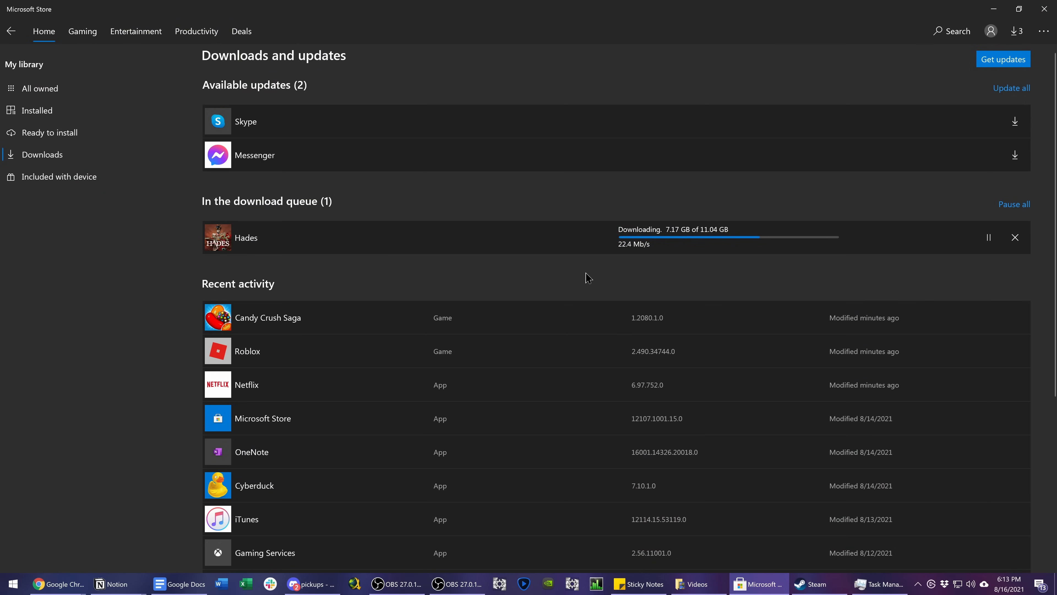
mouse_move(1045, 9)
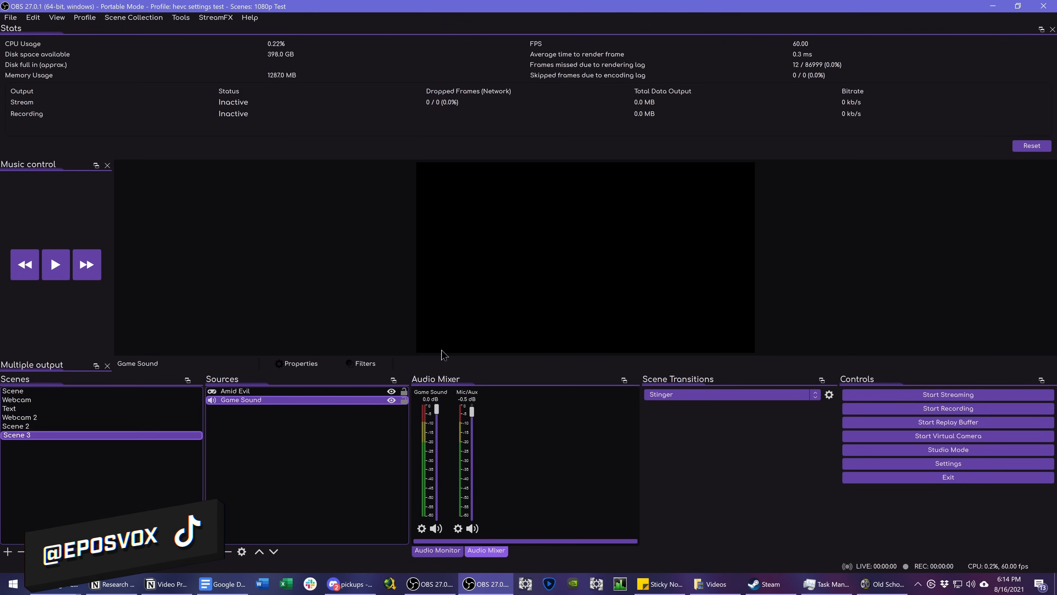
mouse_move(375, 384)
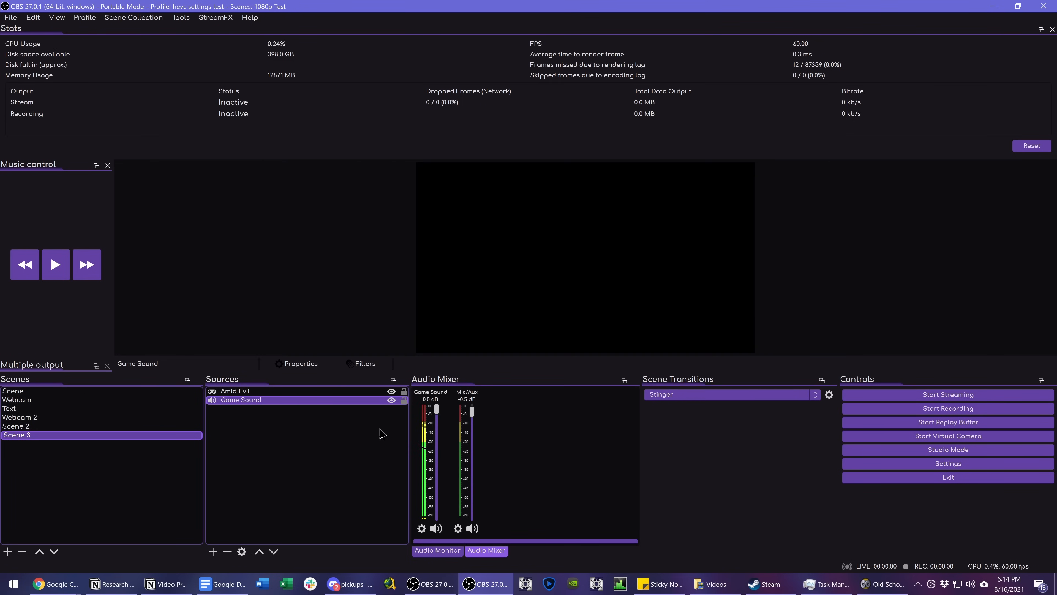
left_click(236, 390)
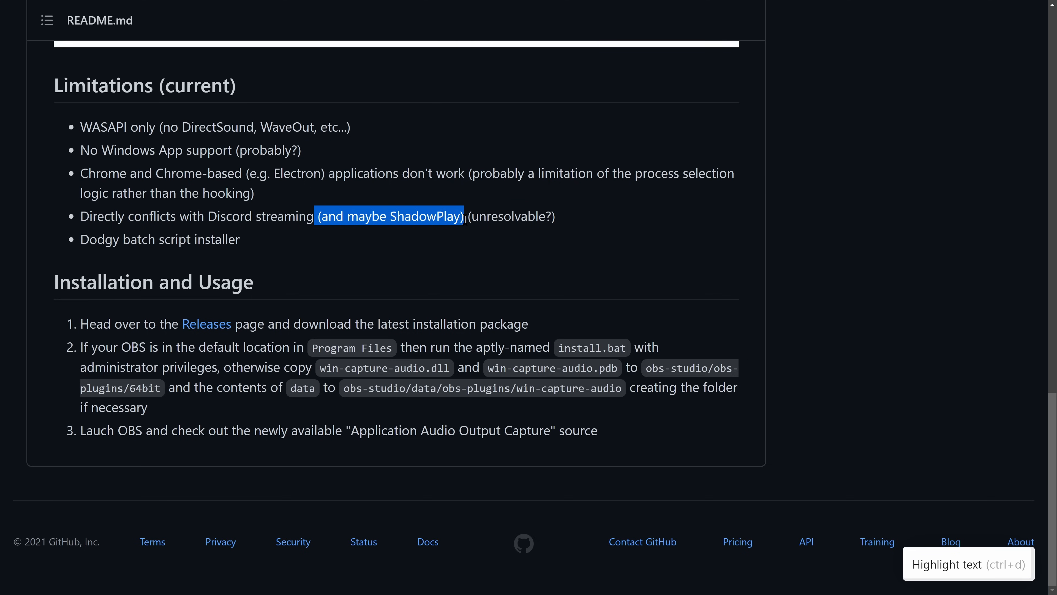
mouse_move(379, 199)
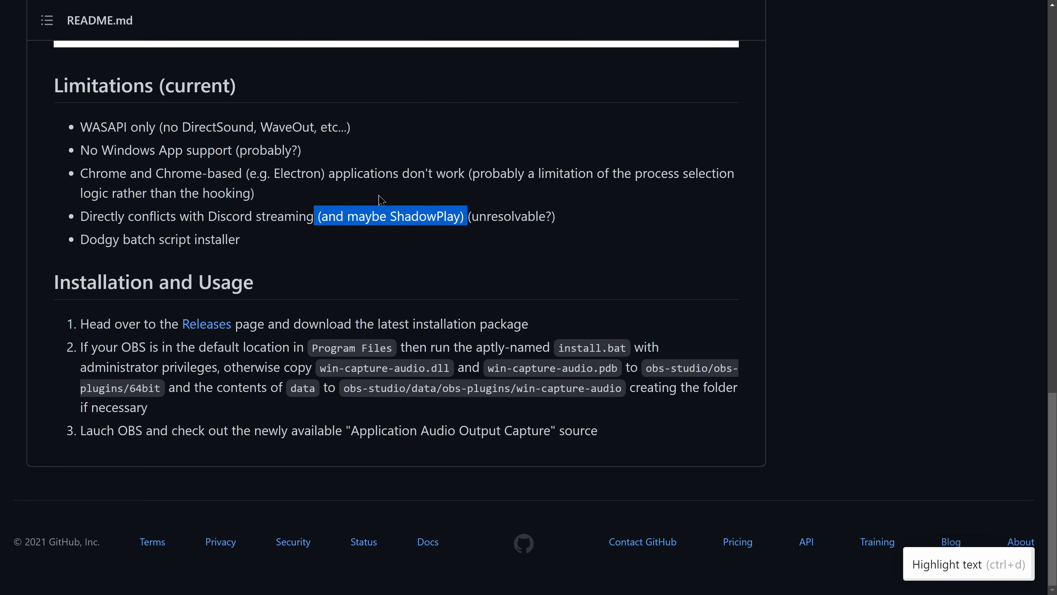
Clear the ShadowPlay note highlight in the win-capture-audio README and select a new line
left_click(391, 239)
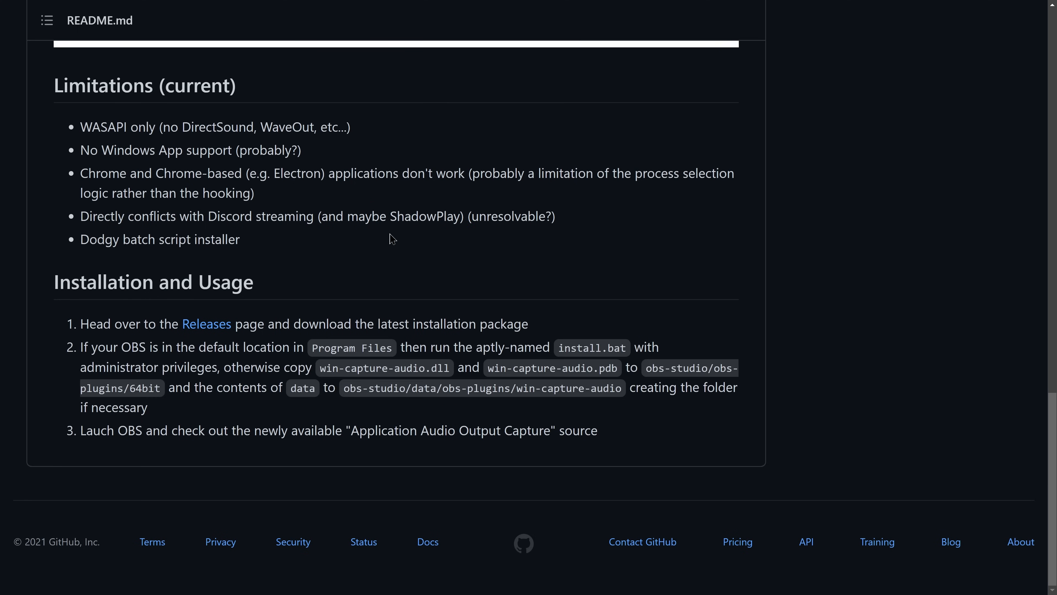
mouse_move(422, 219)
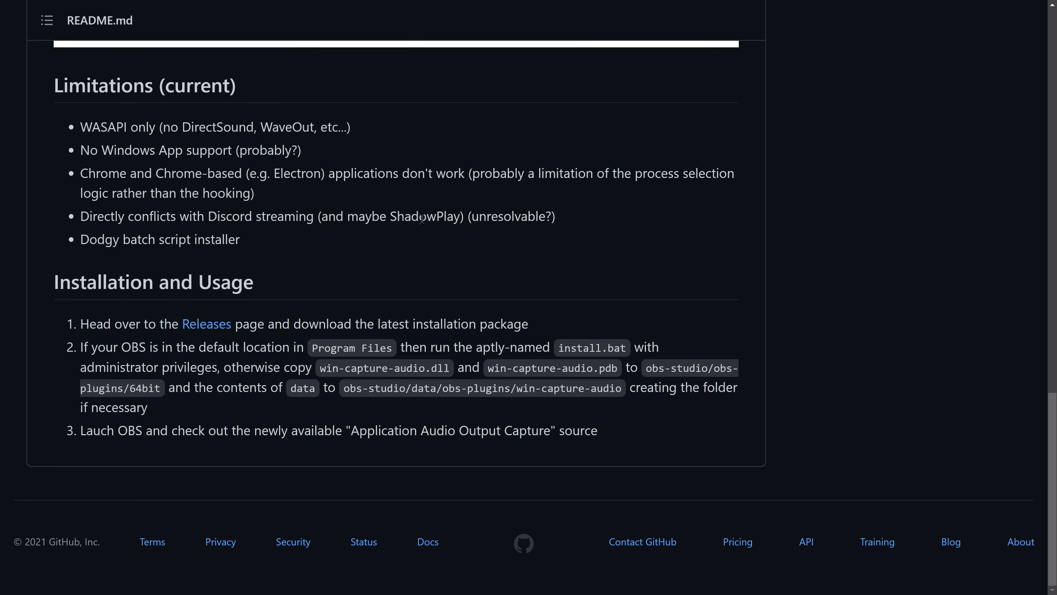
mouse_move(426, 201)
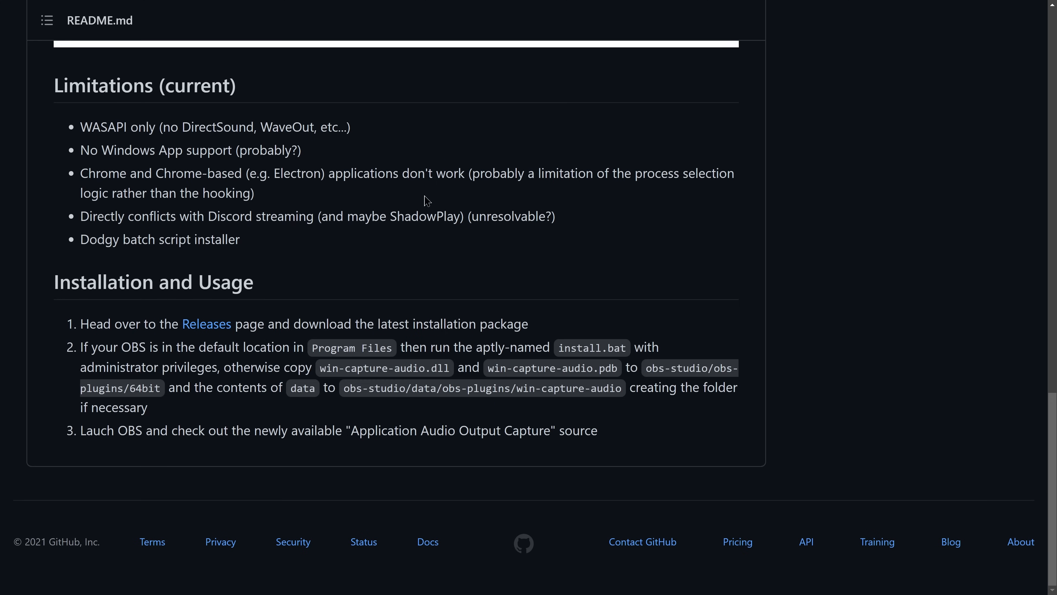
left_click_drag(391, 216, 497, 216)
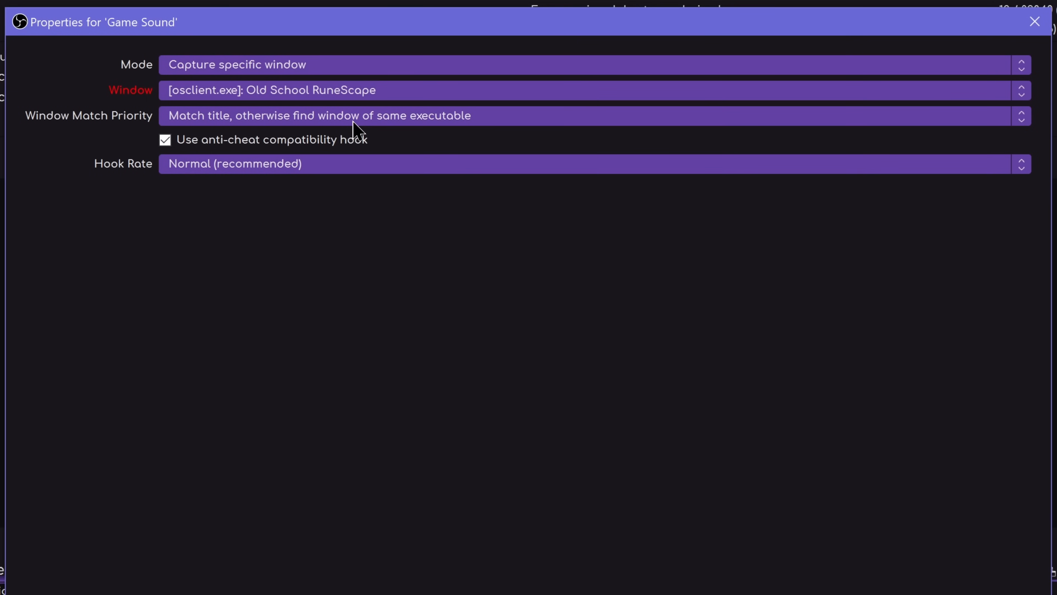
Confirm Game Sound captures the osclient.exe window with the anti-cheat hook, then close its properties
left_click(590, 90)
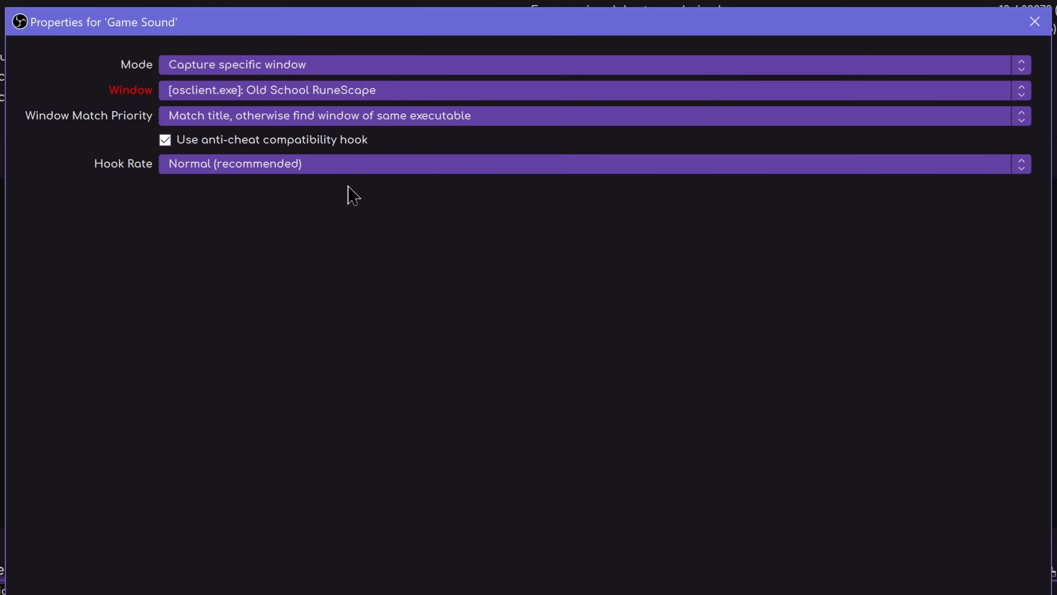
left_click(164, 139)
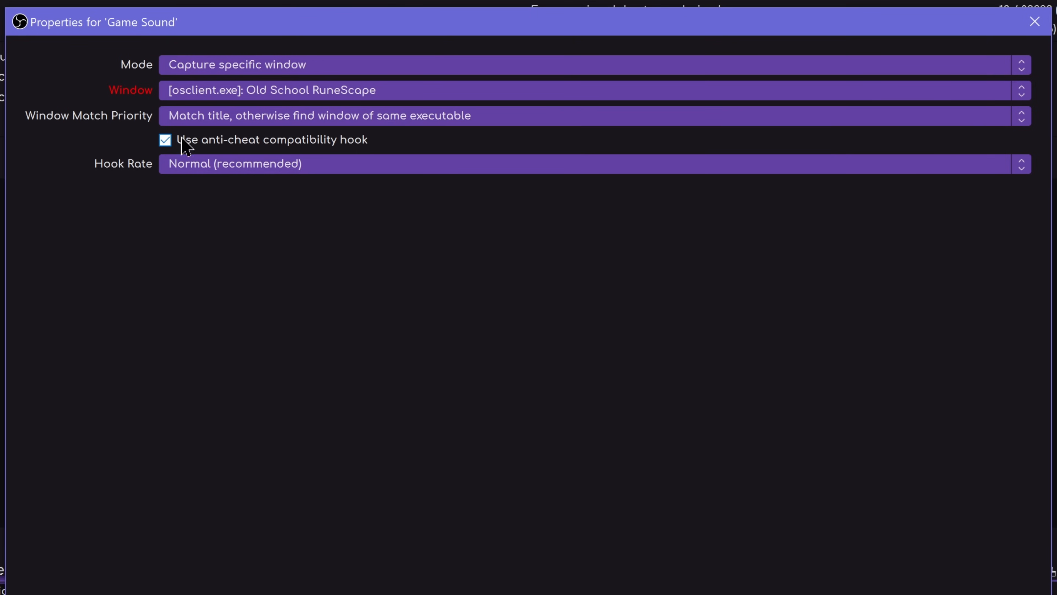
mouse_move(255, 153)
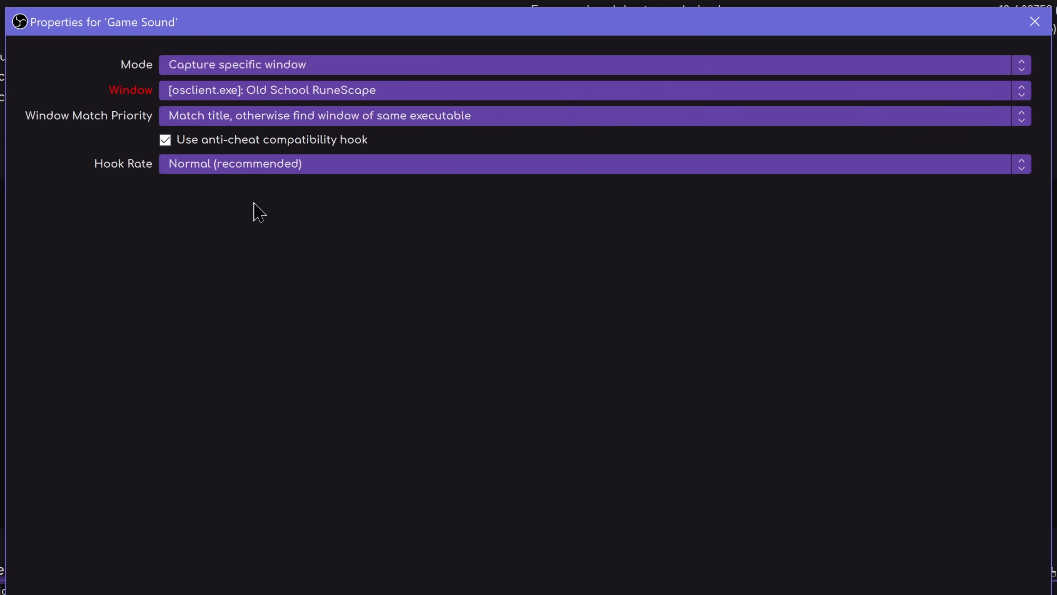
left_click(594, 163)
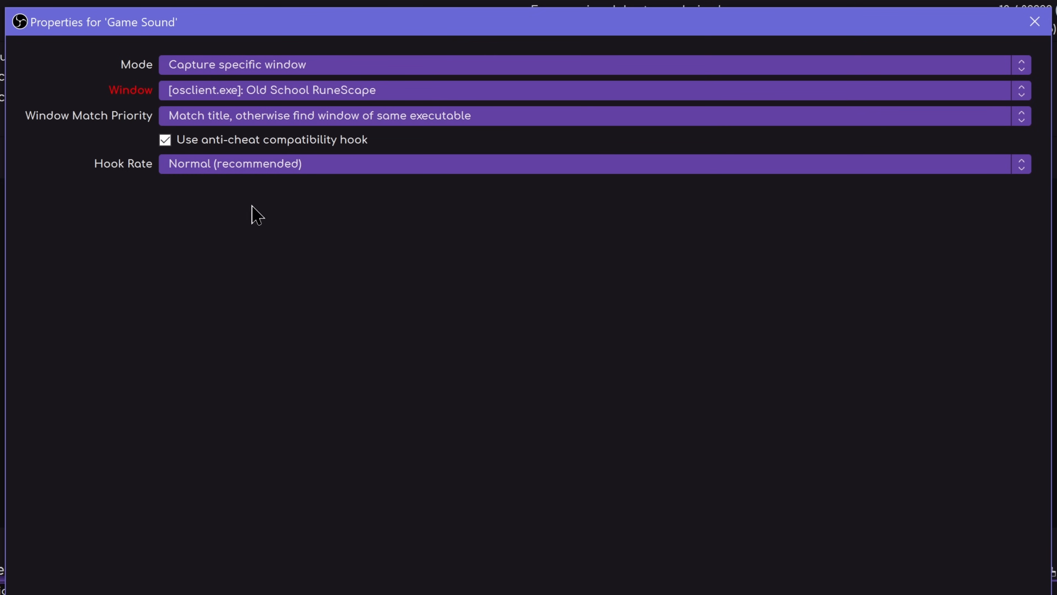
mouse_move(172, 213)
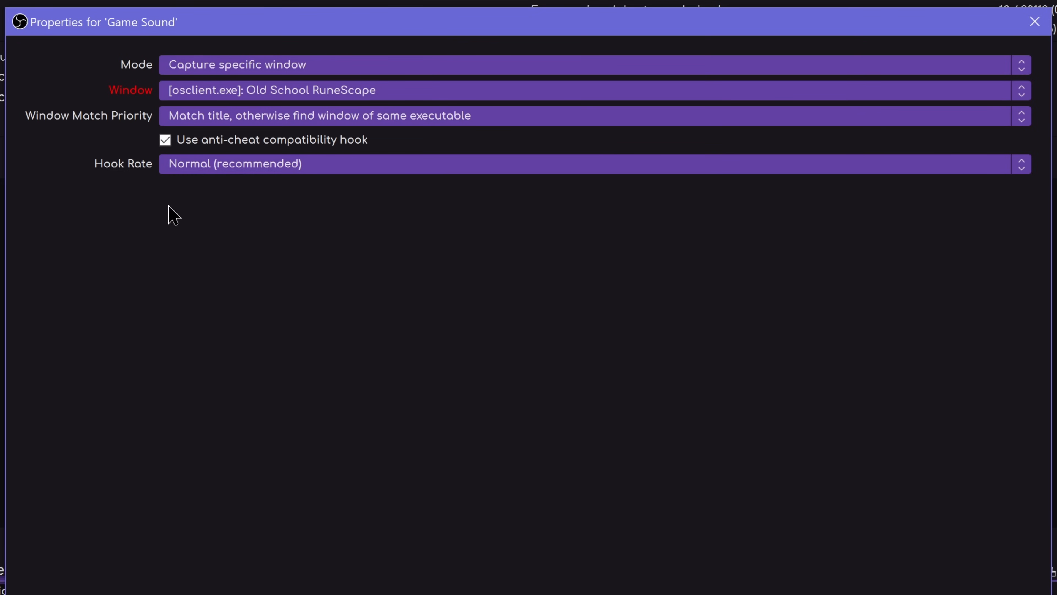
mouse_move(291, 175)
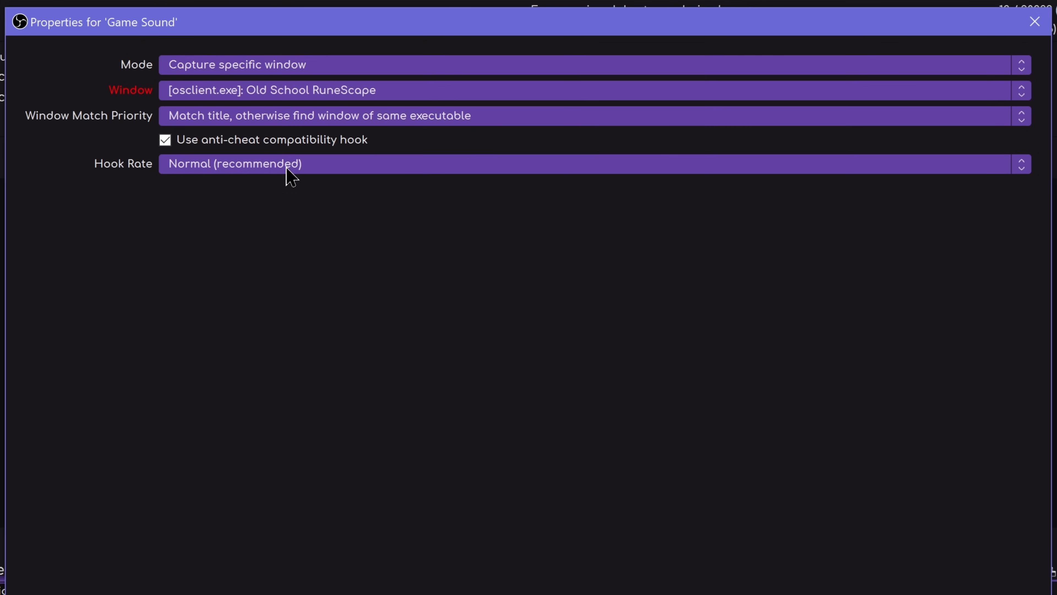
left_click(587, 163)
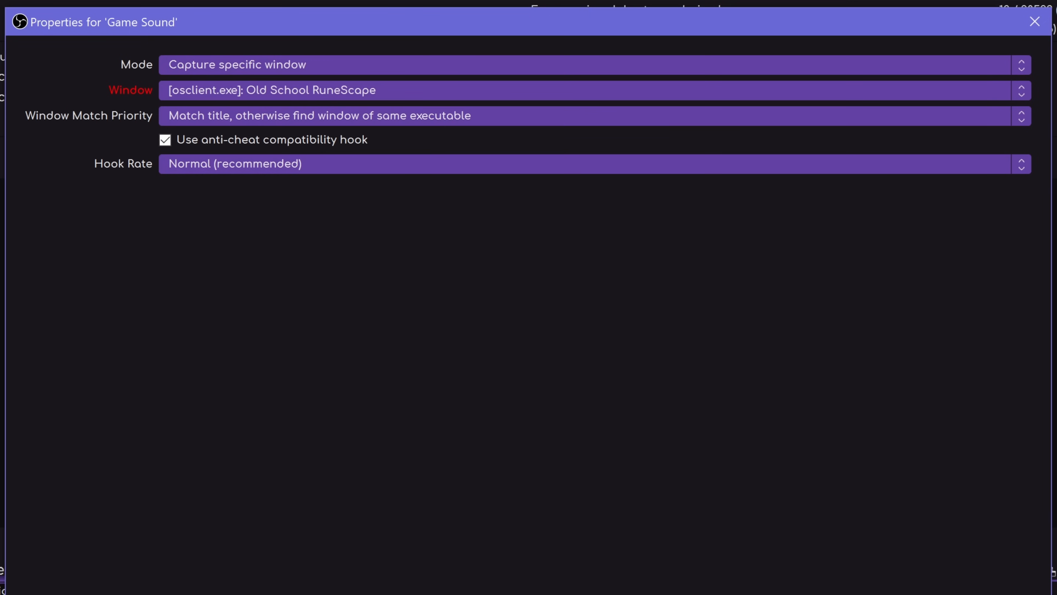
left_click(1034, 21)
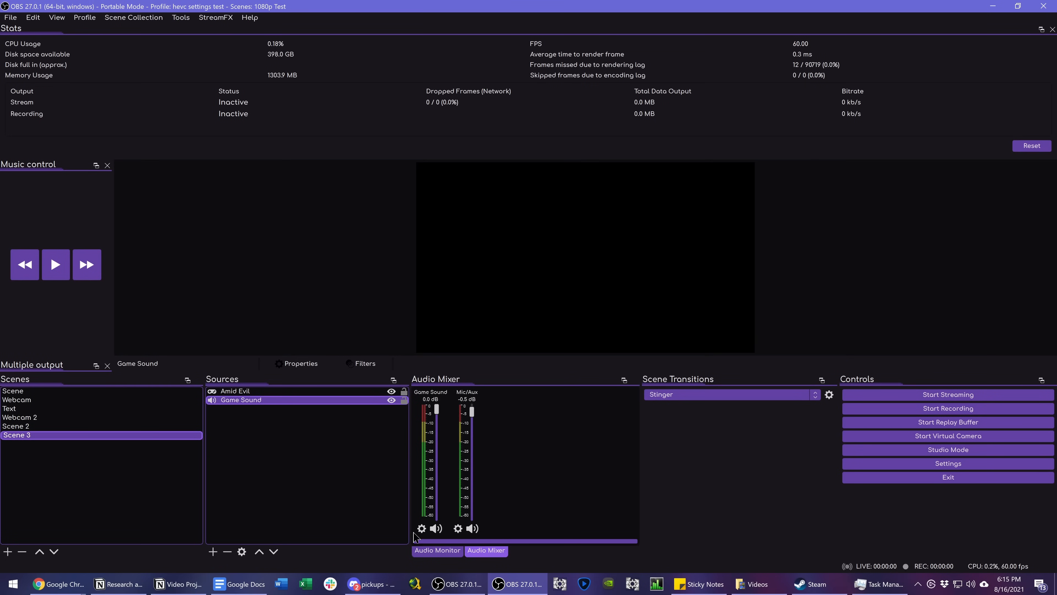
left_click(420, 528)
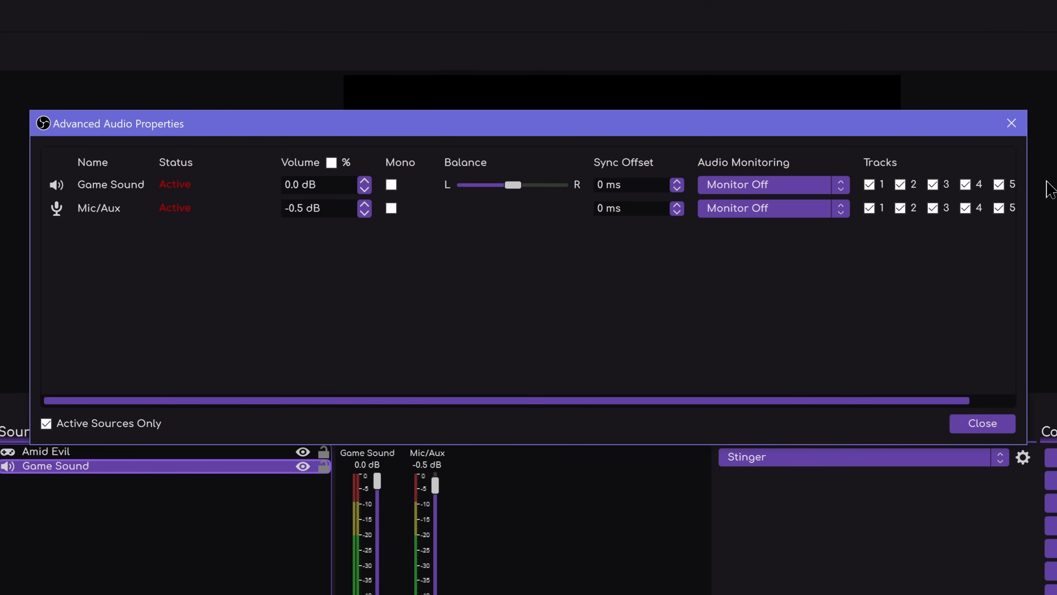
left_click(899, 208)
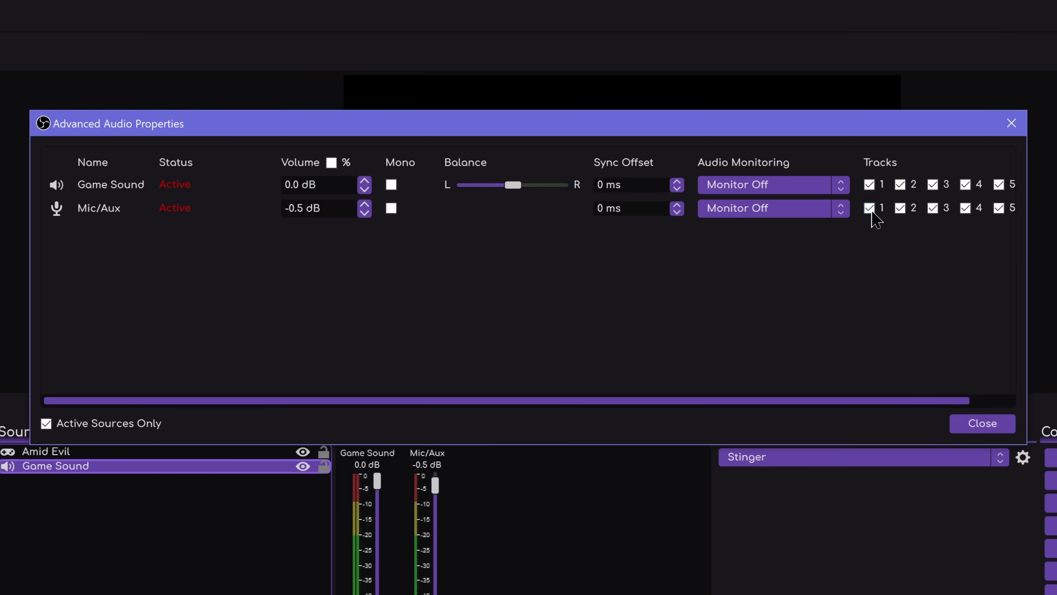
mouse_move(237, 229)
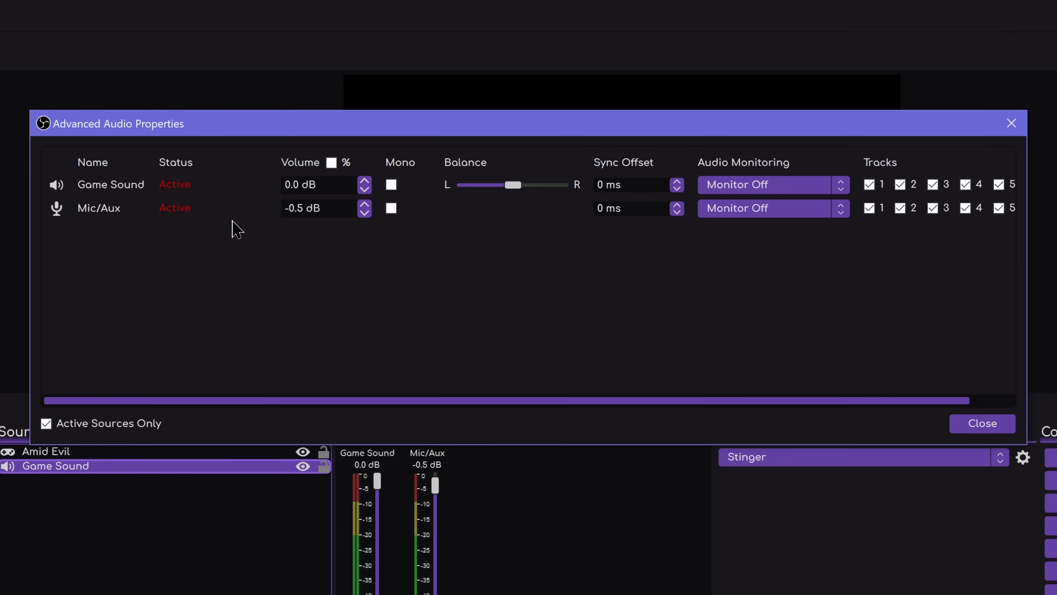
mouse_move(658, 344)
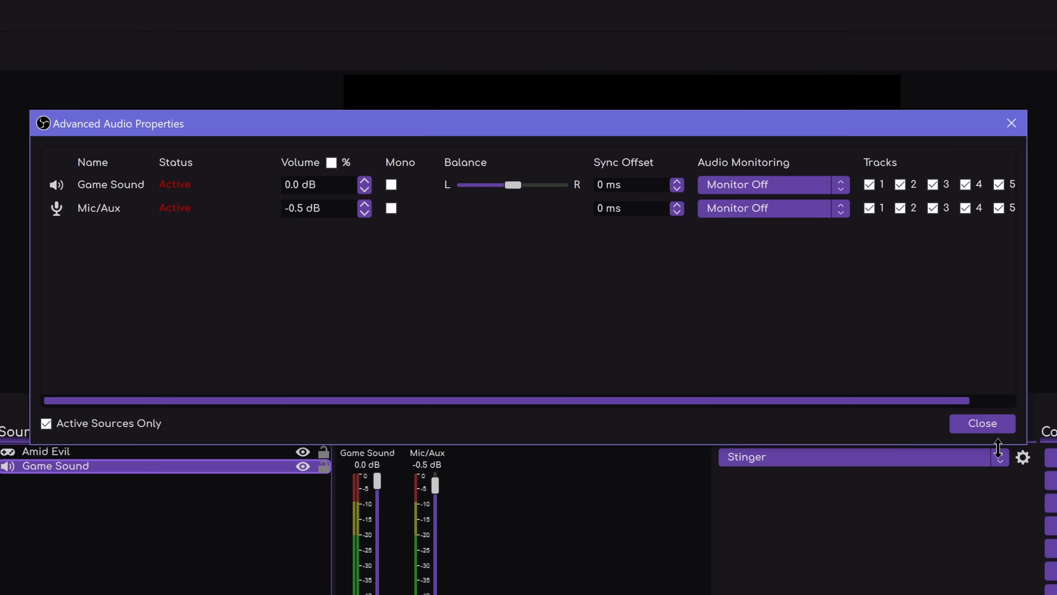
left_click(981, 423)
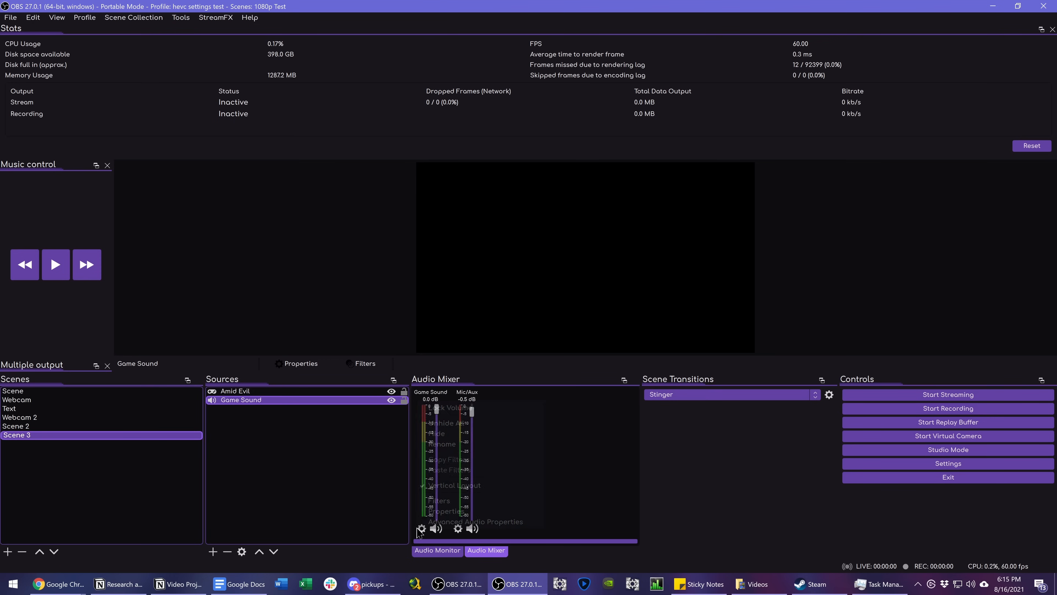
left_click(474, 521)
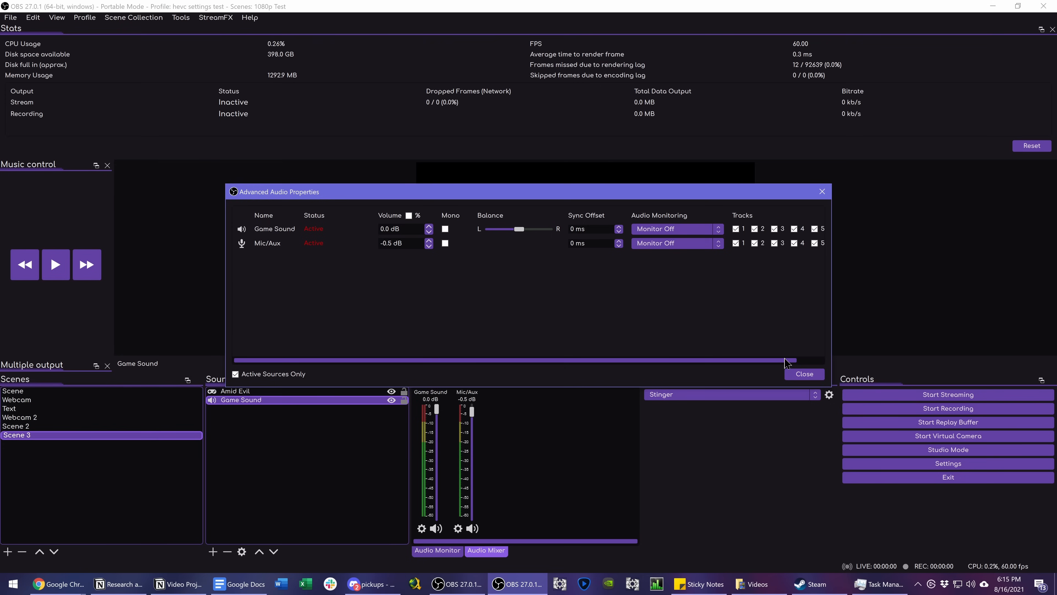
left_click(803, 373)
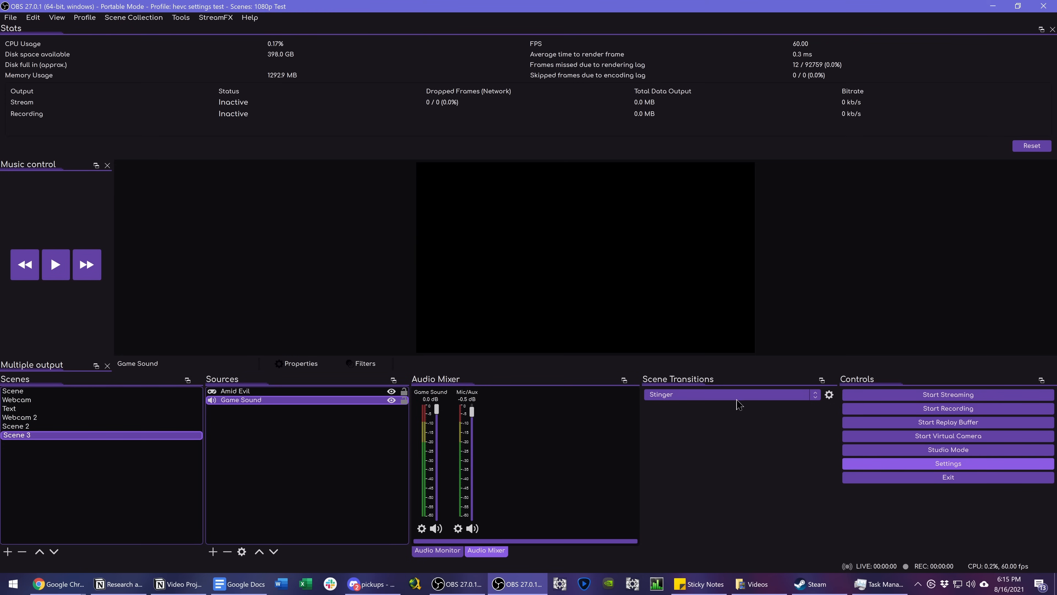
left_click(946, 463)
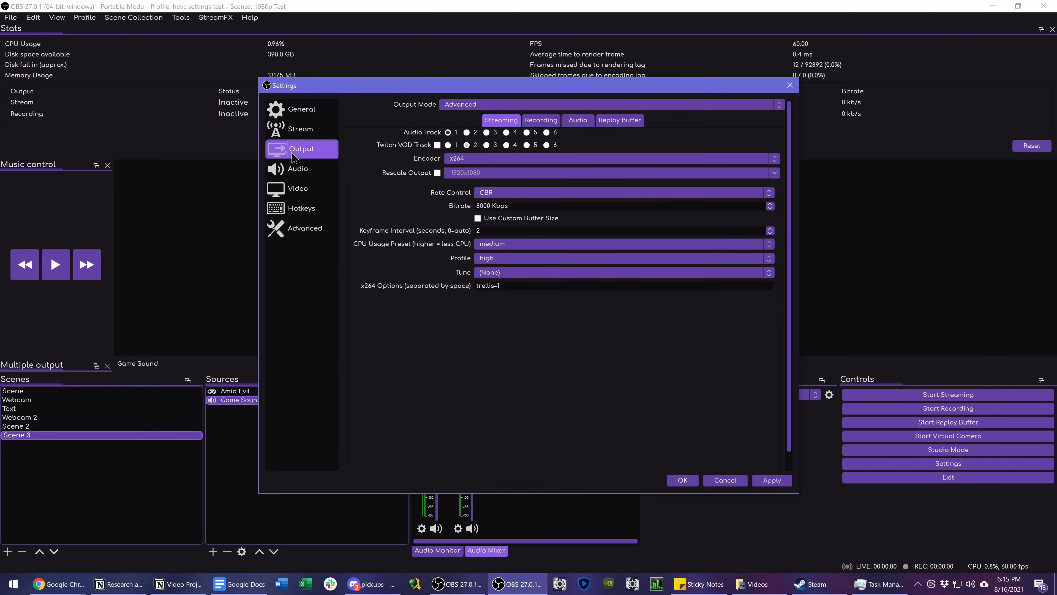
left_click(540, 119)
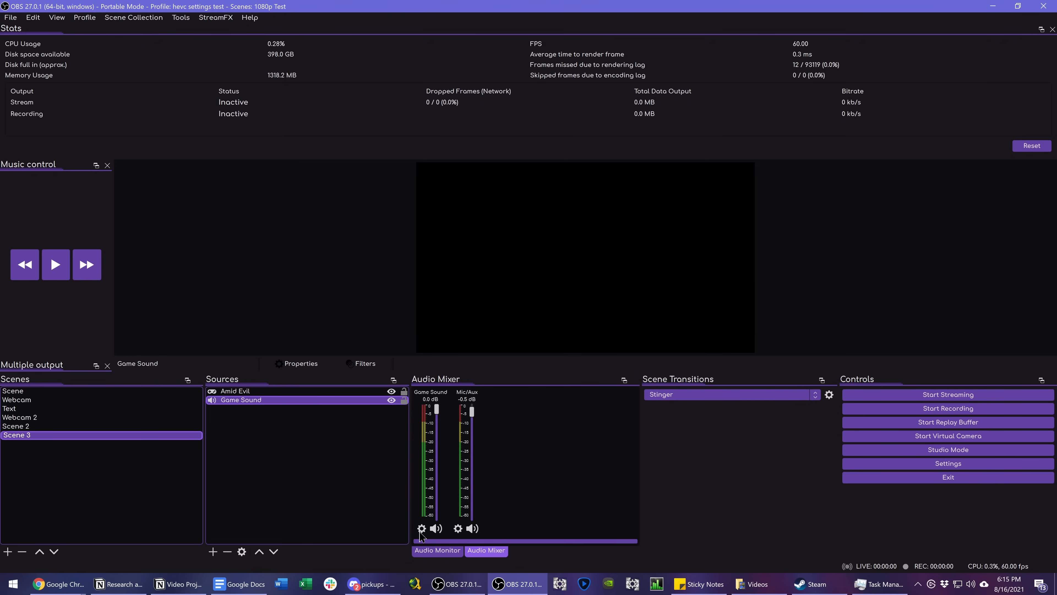
left_click(420, 528)
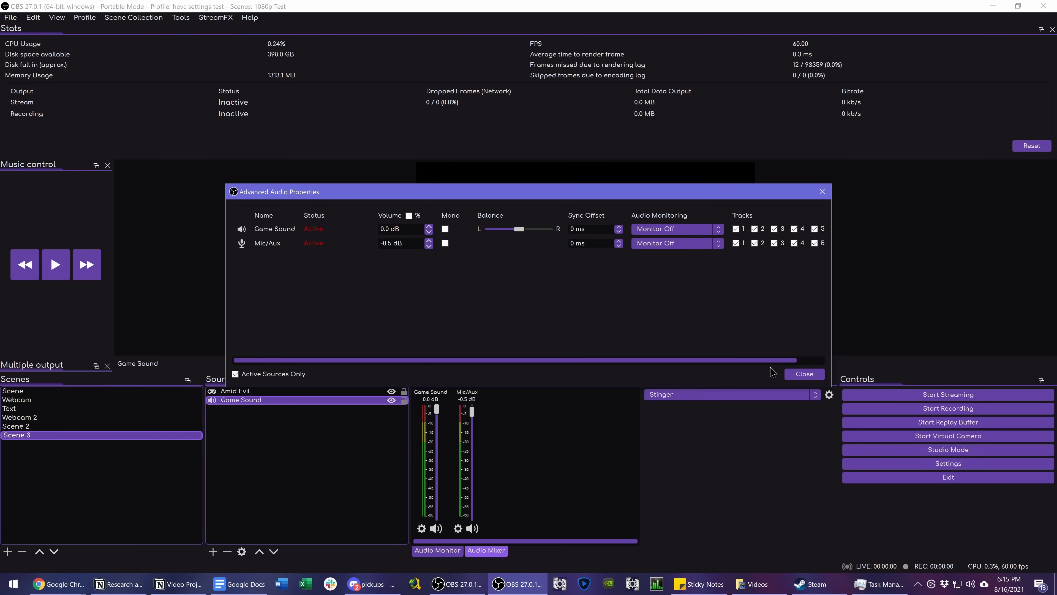
left_click(803, 373)
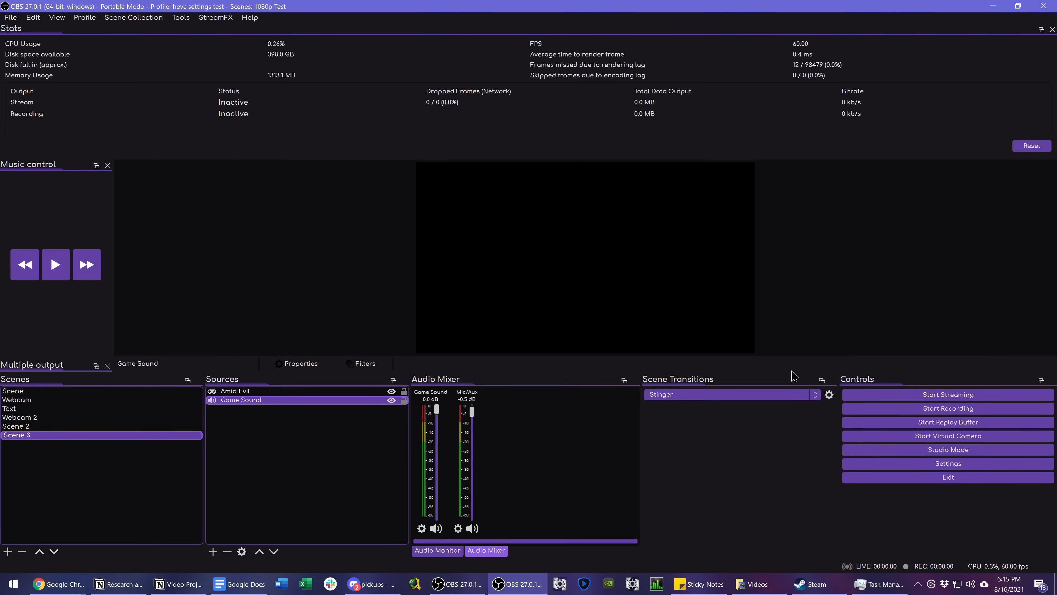